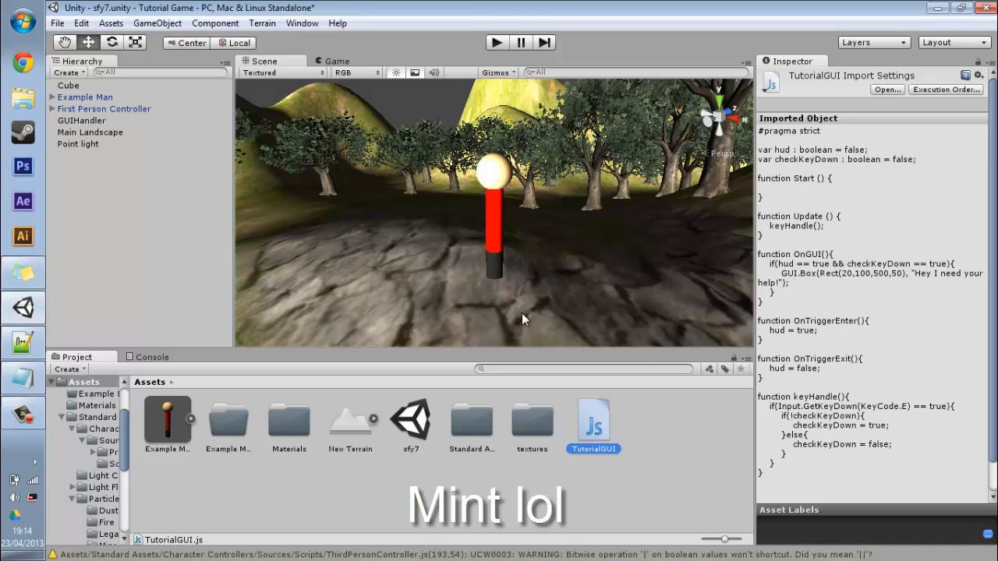
mouse_move(507, 269)
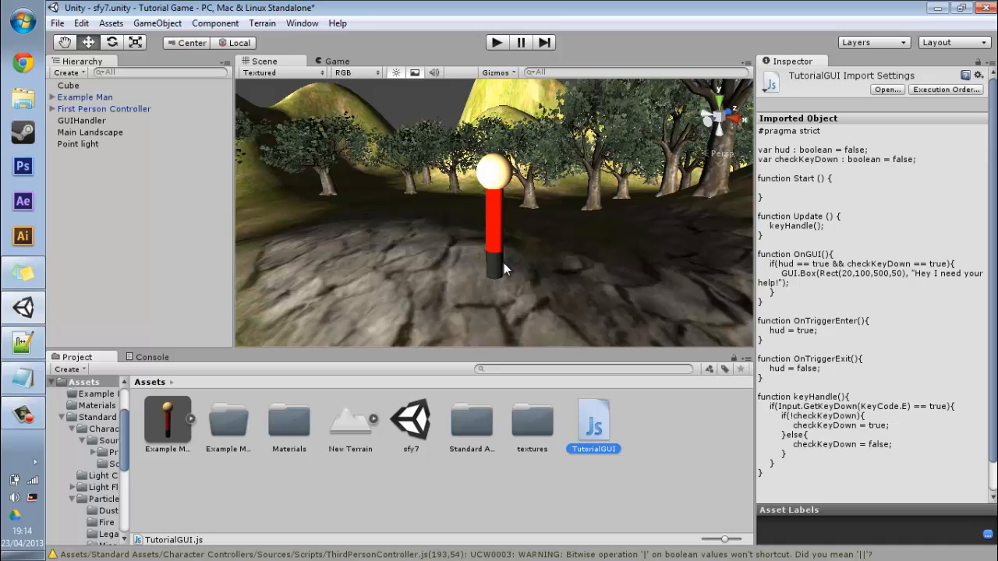
mouse_move(808, 312)
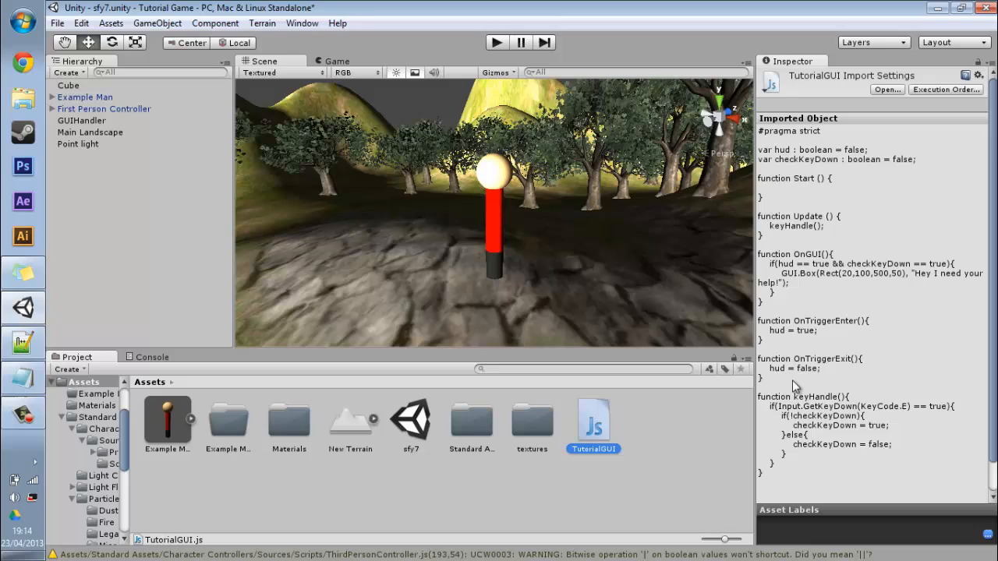
mouse_move(792, 318)
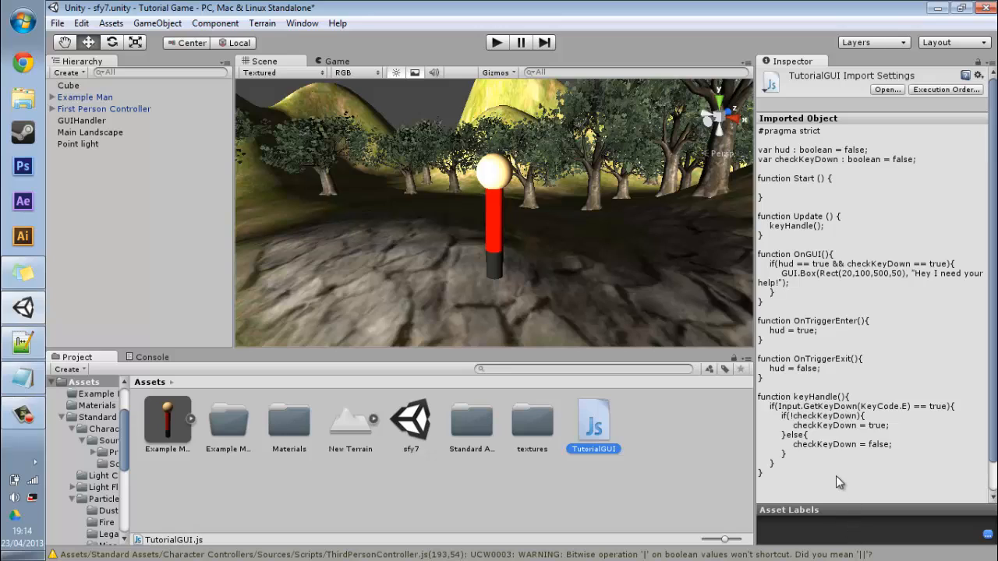
mouse_move(436, 318)
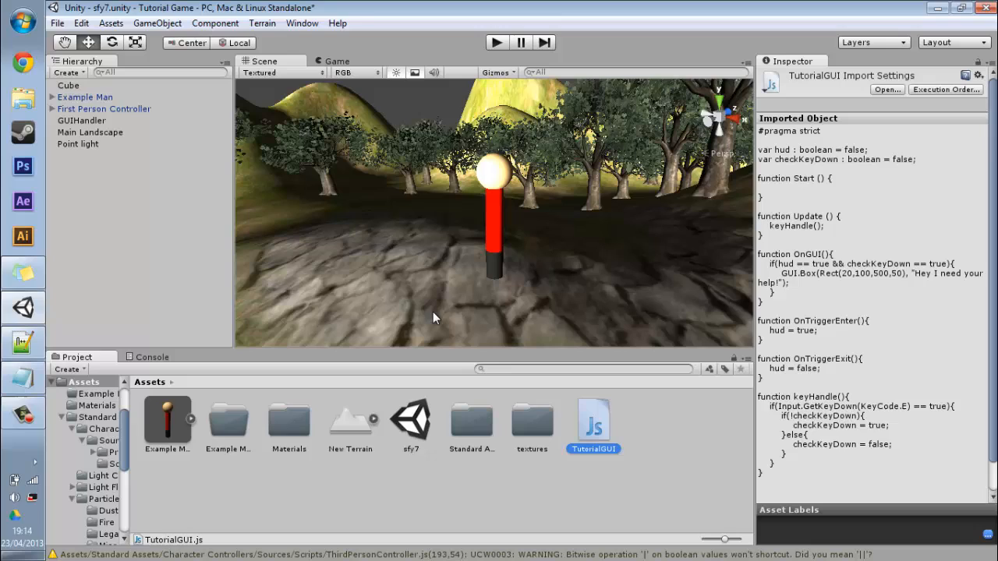
mouse_move(849, 436)
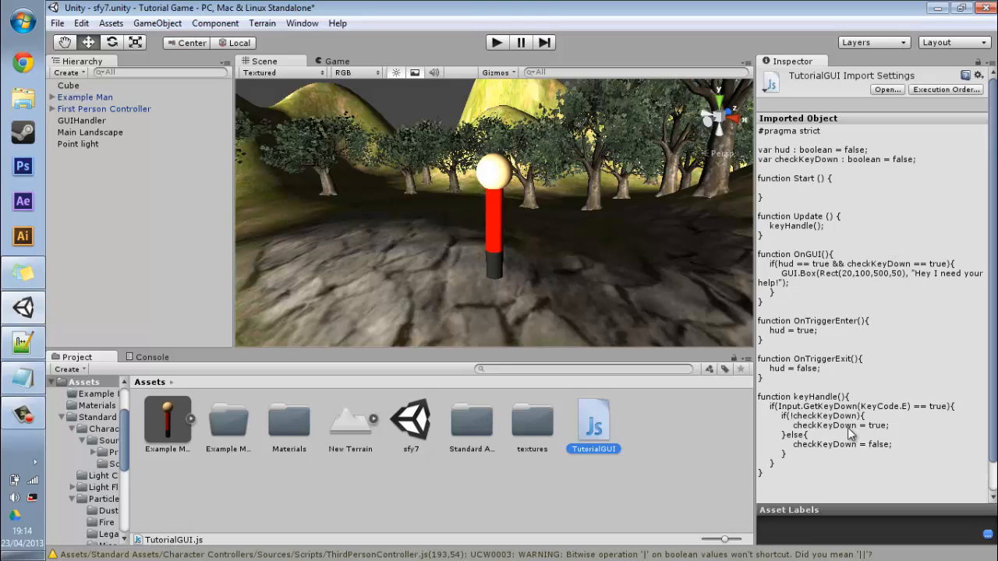
mouse_move(465, 500)
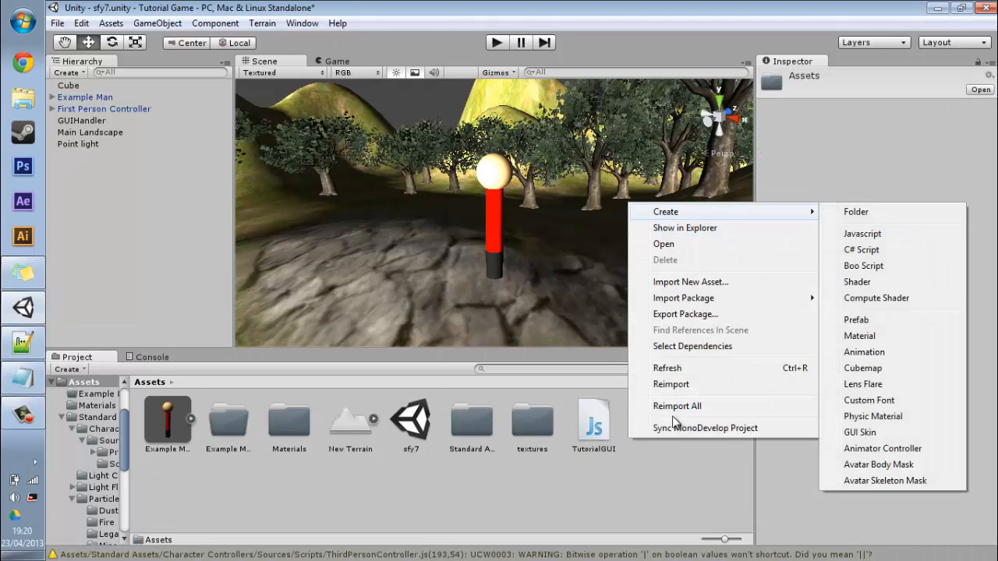
Step: Create a new JavaScript asset named QuestHandle and open it in Notepad++
left_click(862, 234)
type("QuestHandle")
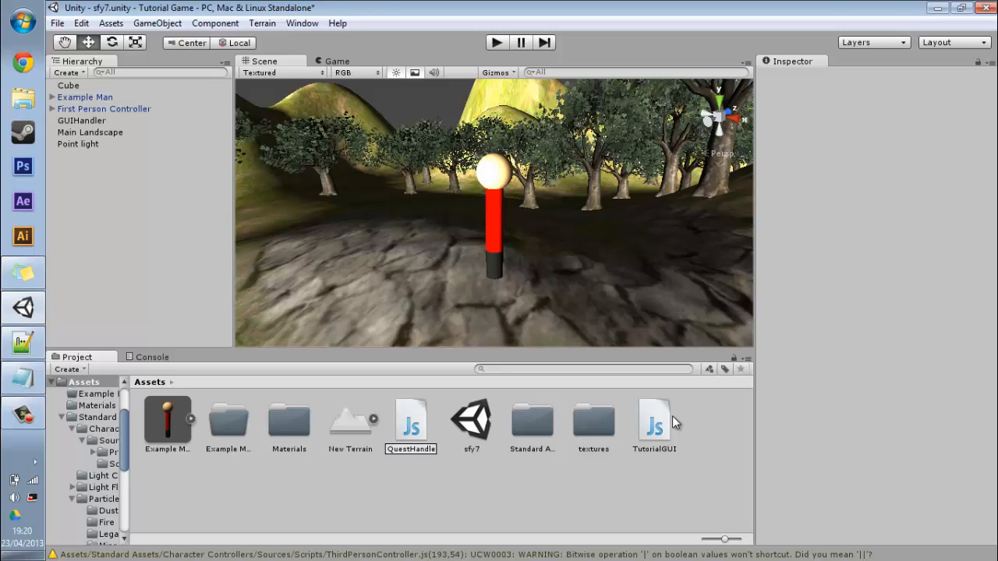
double_click(410, 419)
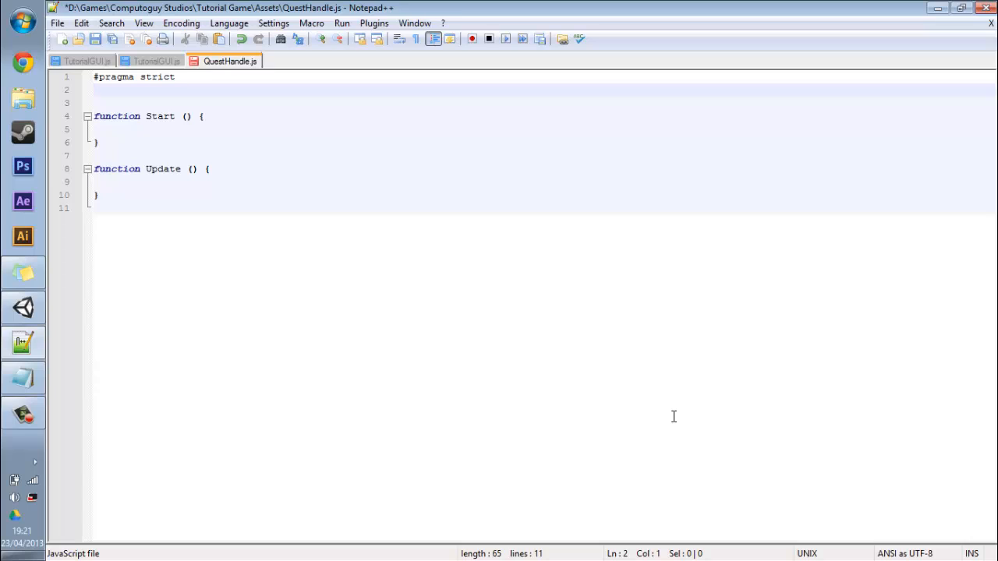
Step: Declare 'var start : boolean = false;' and 'var done : boolean = false;' in QuestHandle.js
type("var")
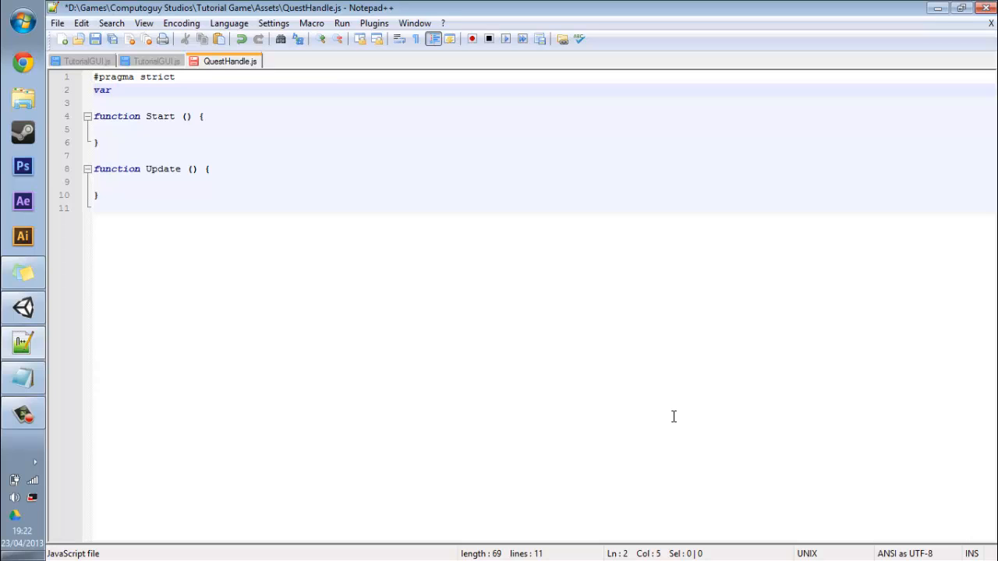
type("start")
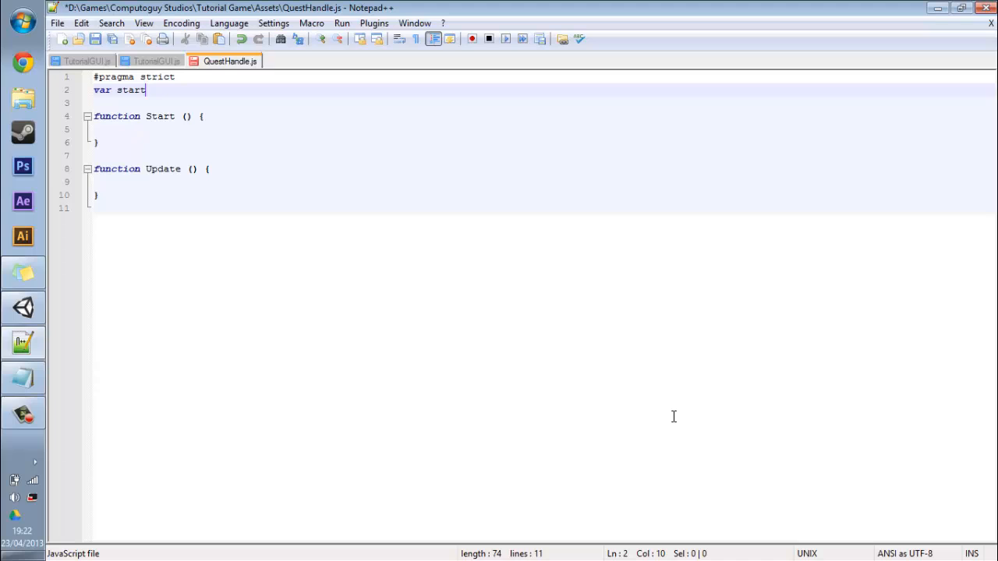
type(": boolean")
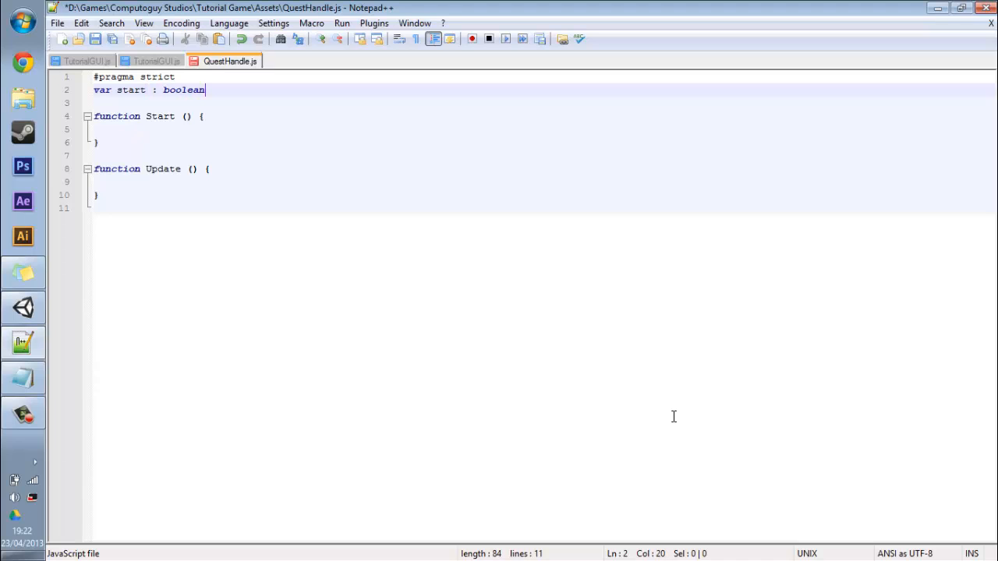
type("= false;")
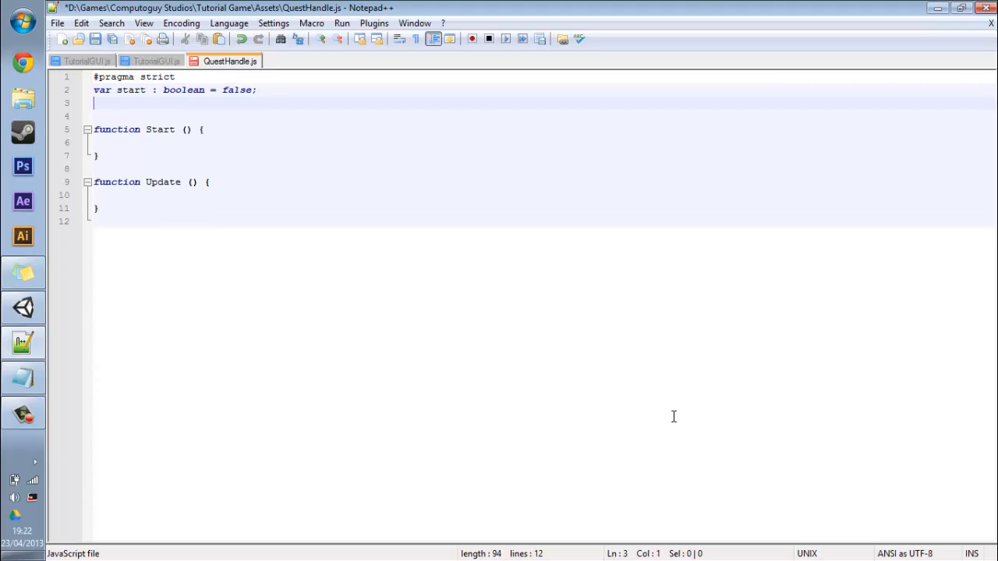
type("var done : b")
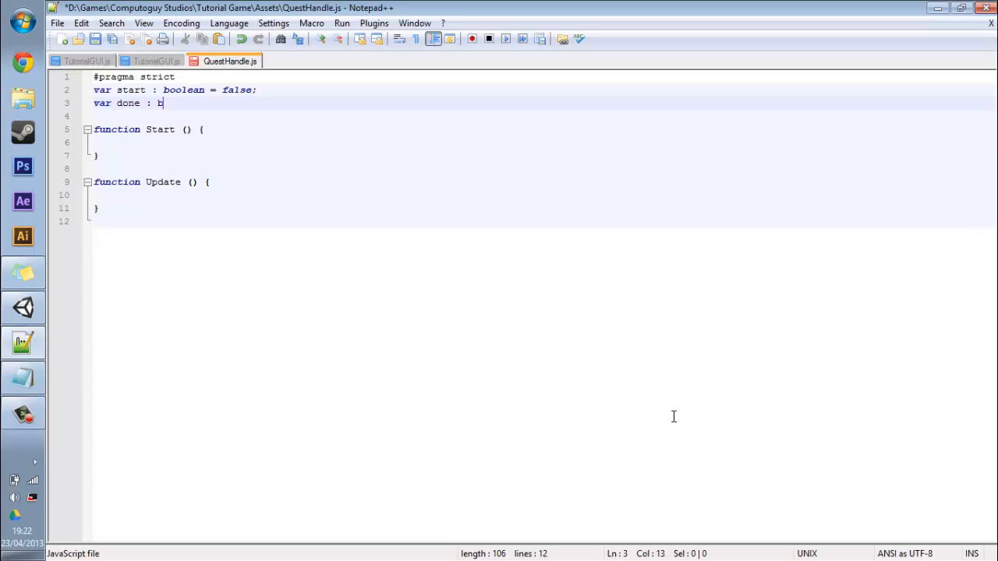
type("oolean = false;")
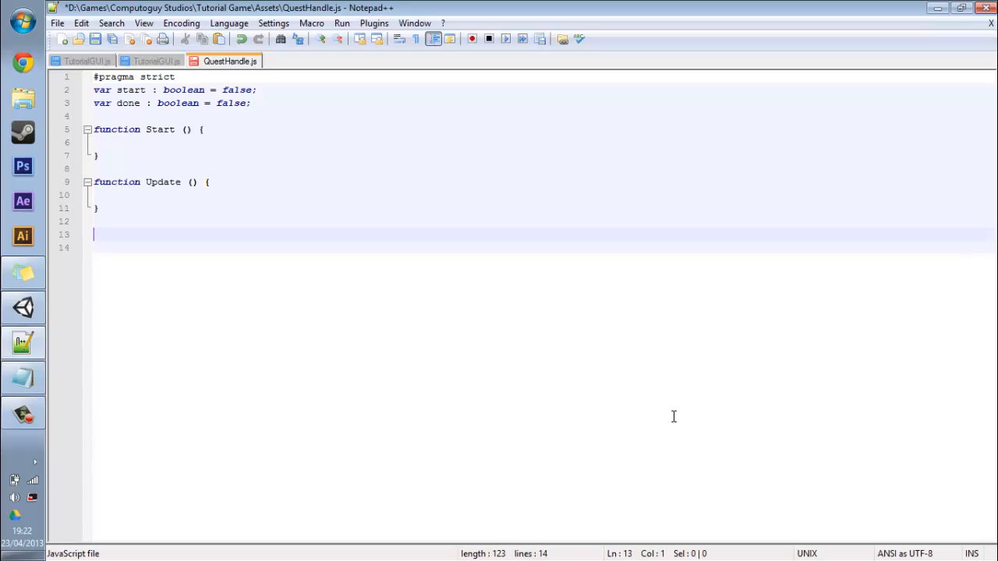
Step: Write an OnGUI function containing an if(done) block in QuestHandle.js
type("function On")
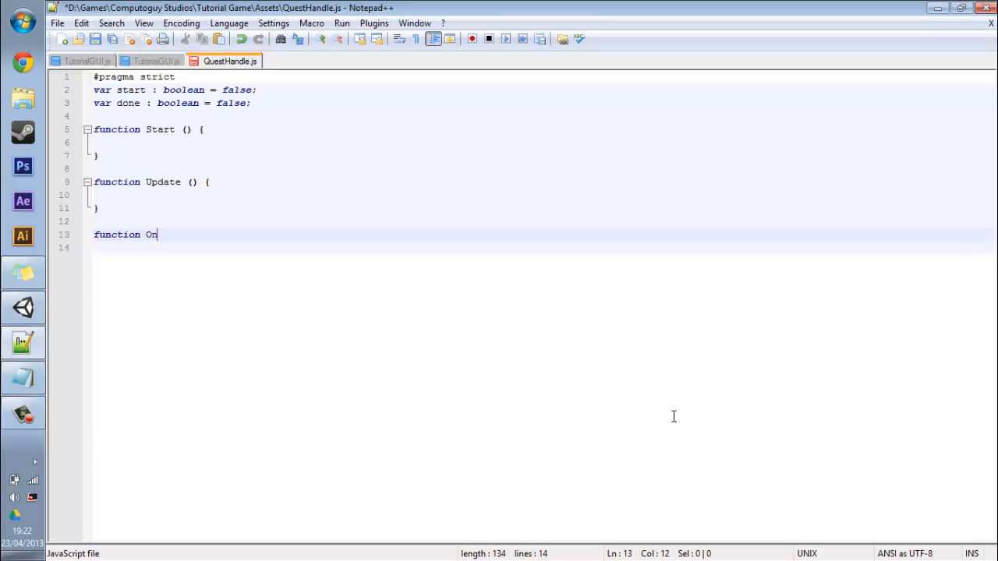
type("GUI(){")
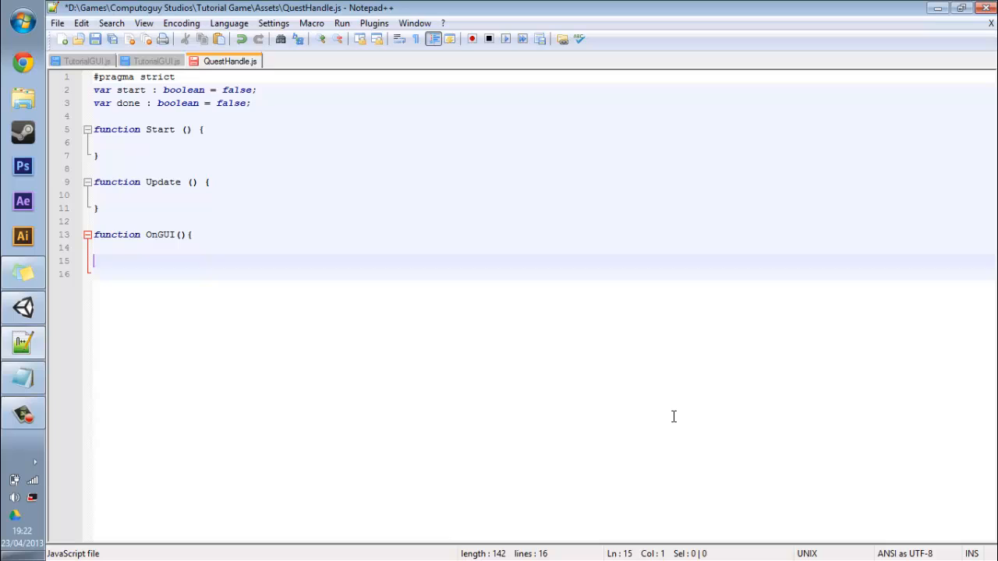
type("}")
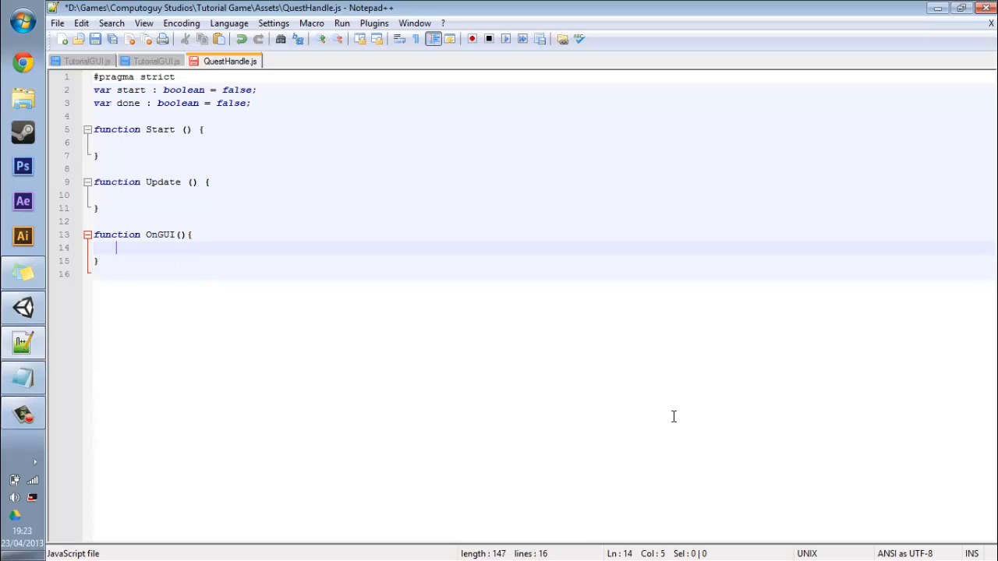
type("if(do")
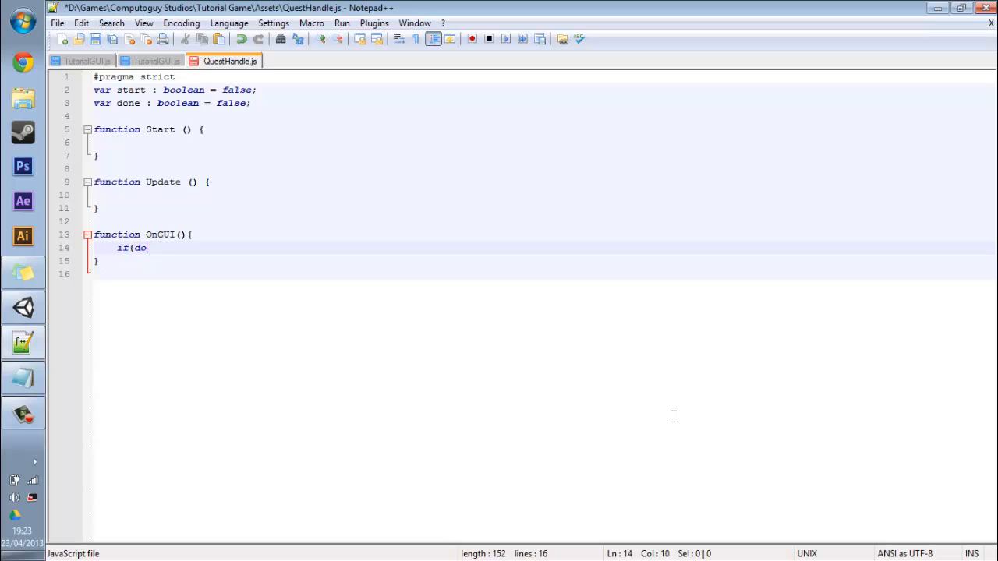
type("ne){")
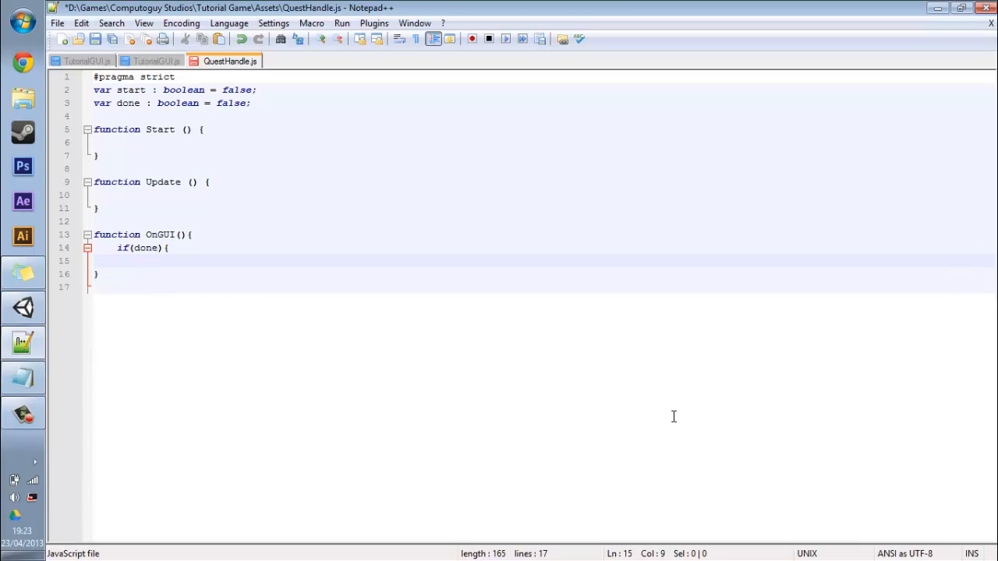
Step: Add GUI.Box(Rect(Screen.width-250, 0, 250, 200)) inside the if(done) block
type("GUI.Box")
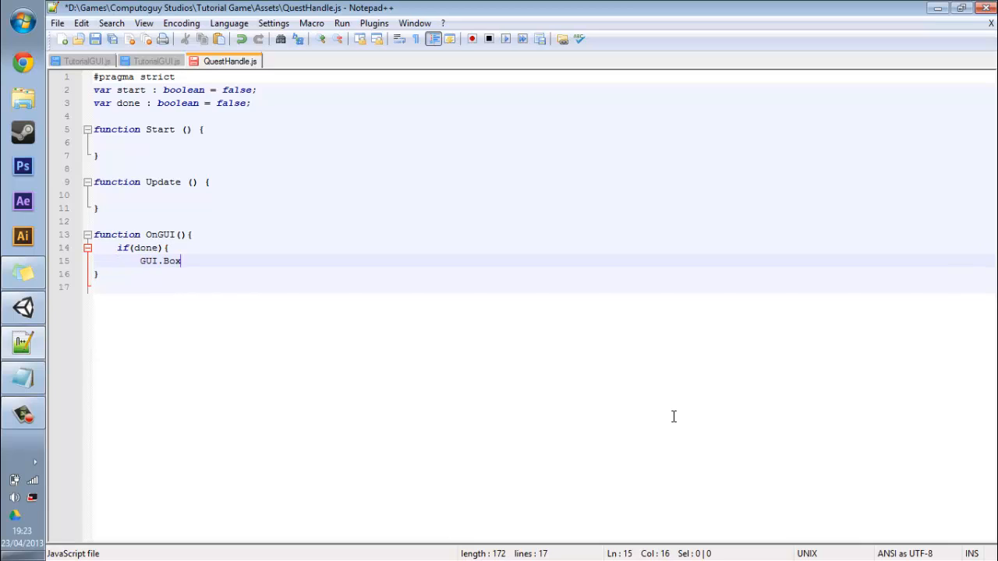
type("(Rect")
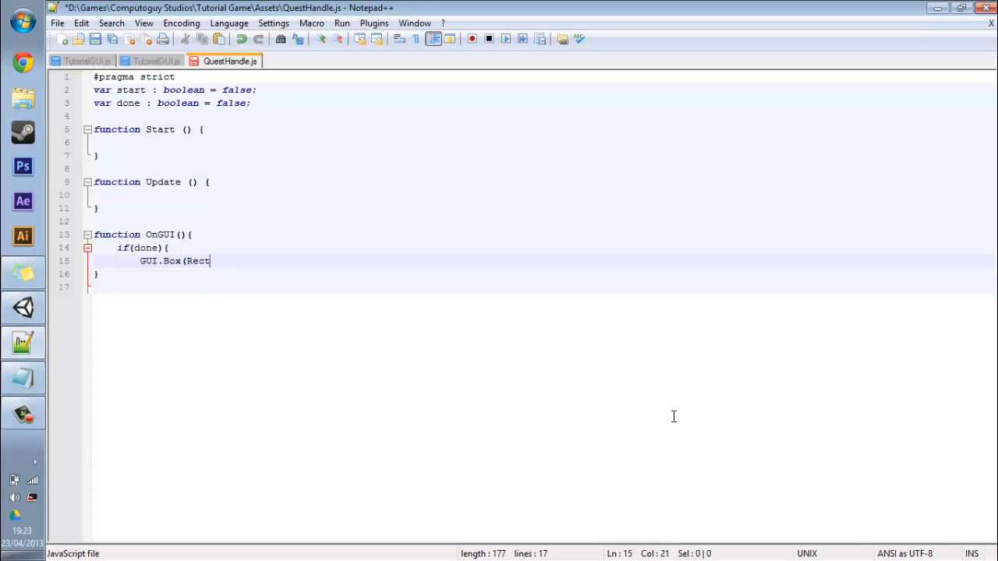
type("((")
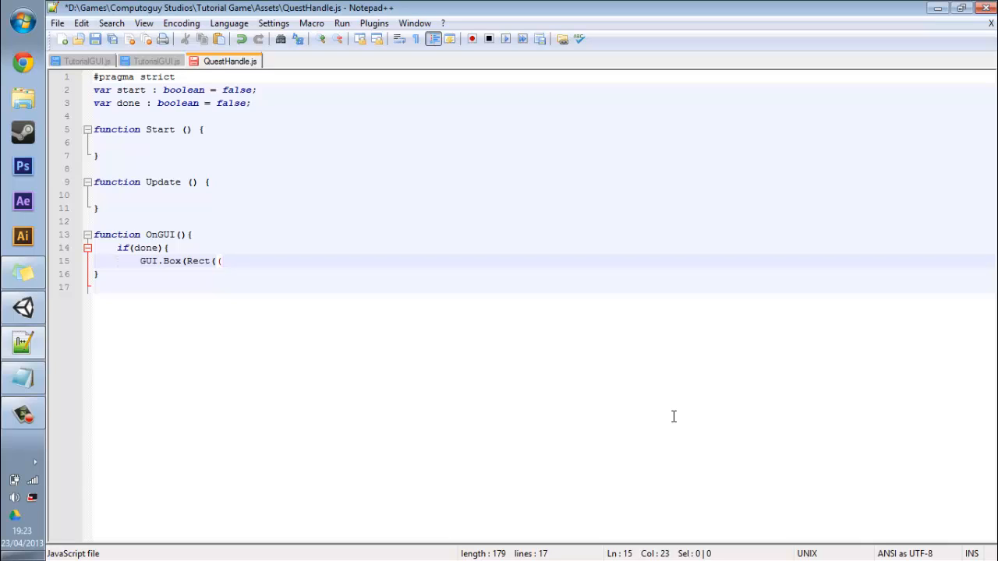
type("Screen.")
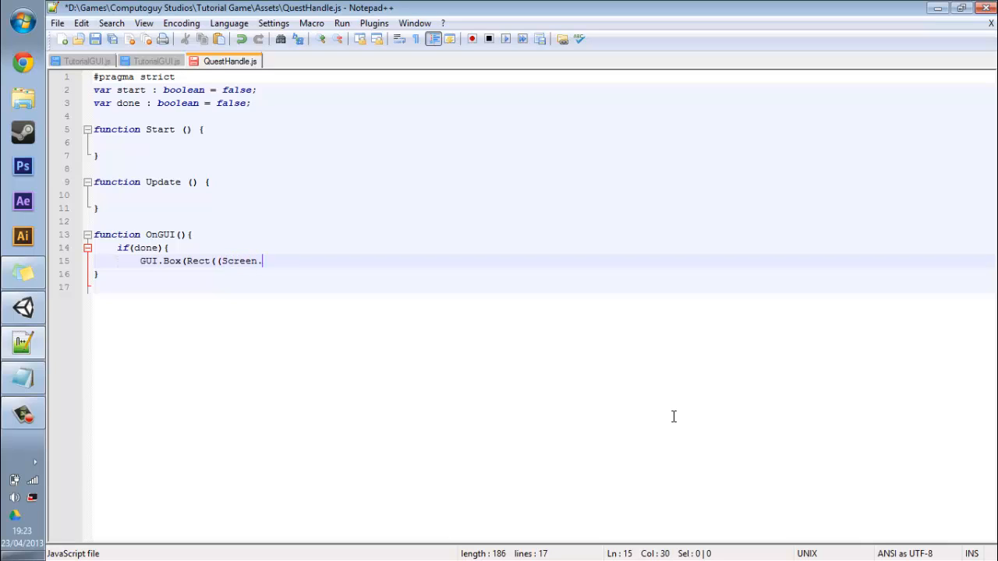
type("width")
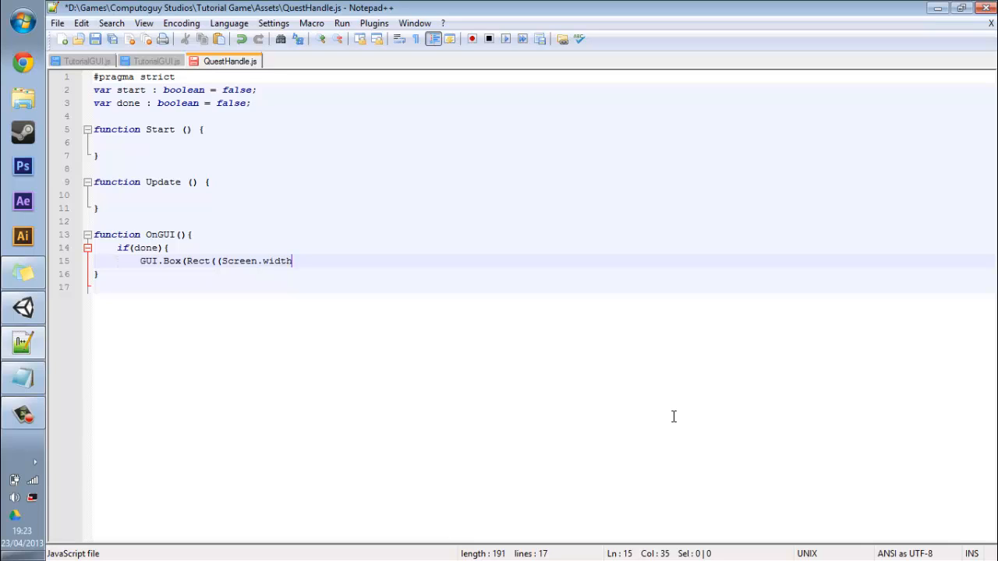
type("-")
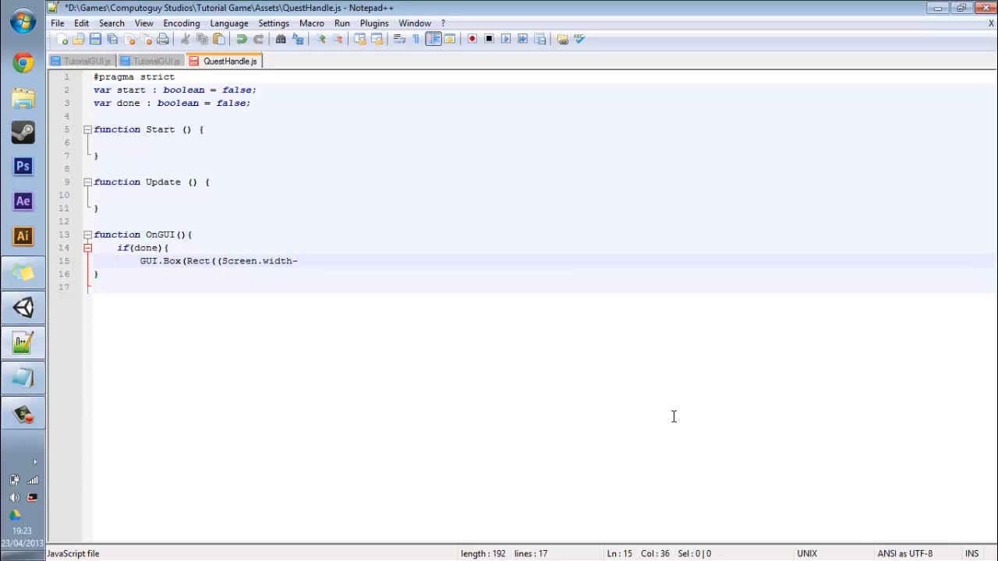
type("250)")
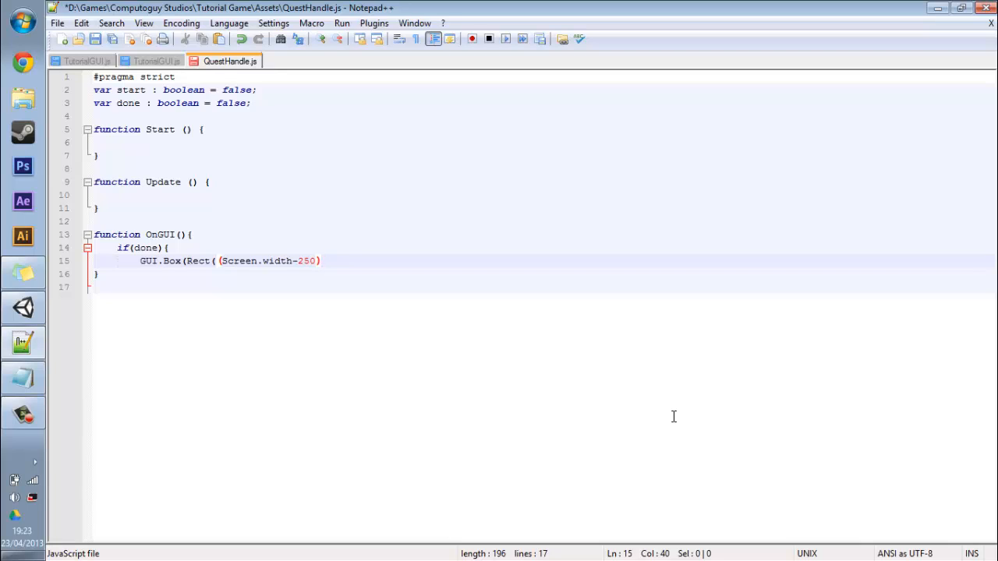
mouse_move(674, 422)
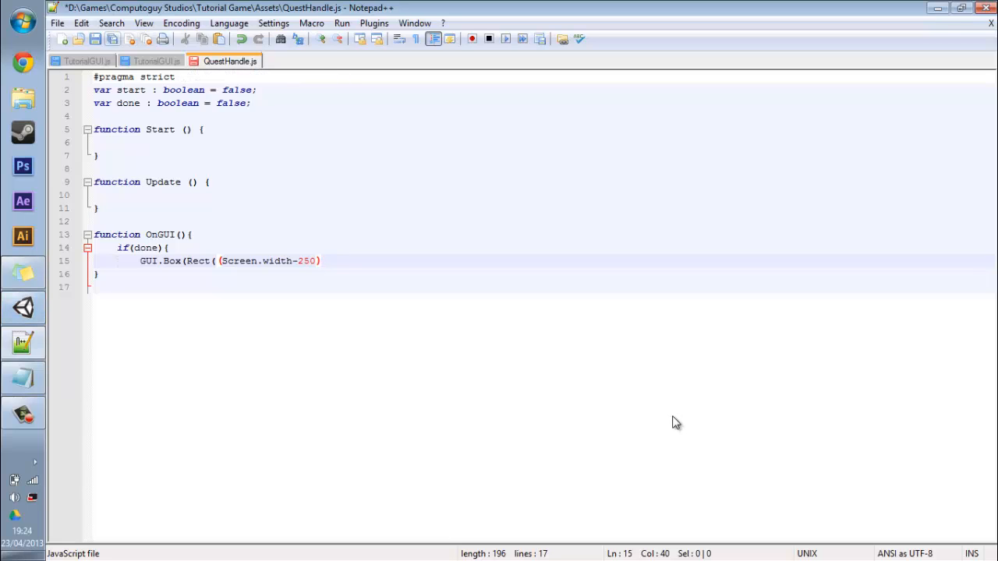
mouse_move(673, 417)
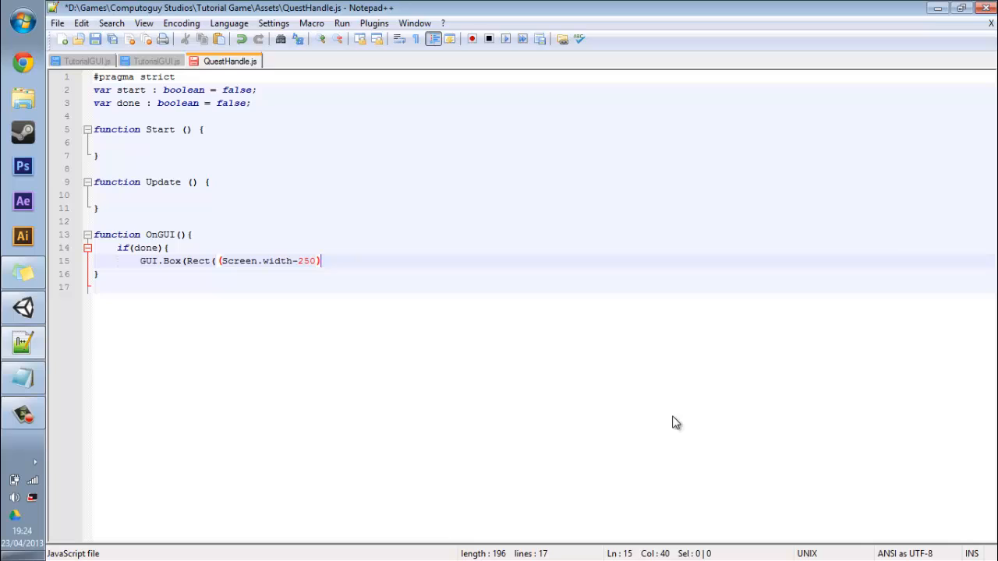
mouse_move(674, 416)
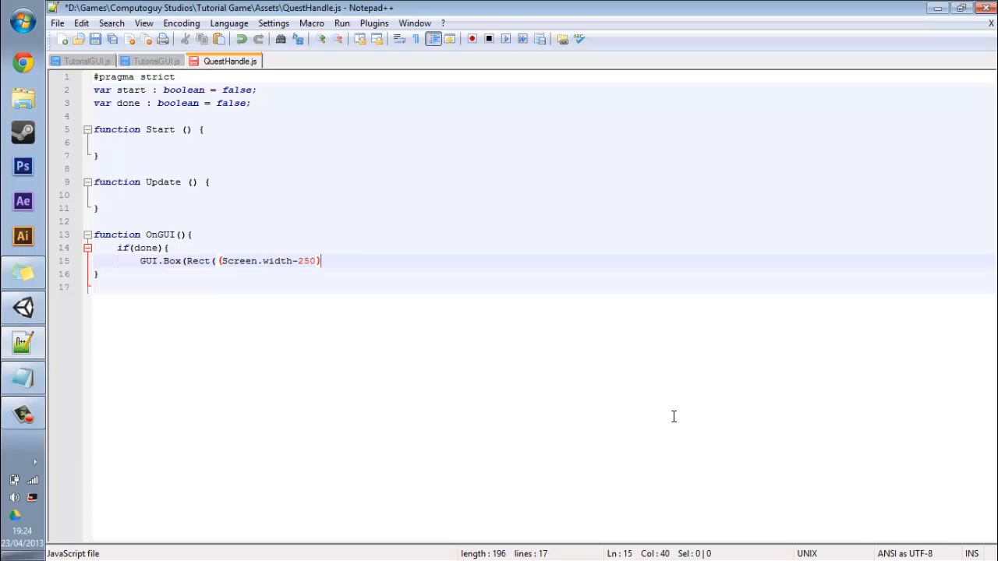
type(",")
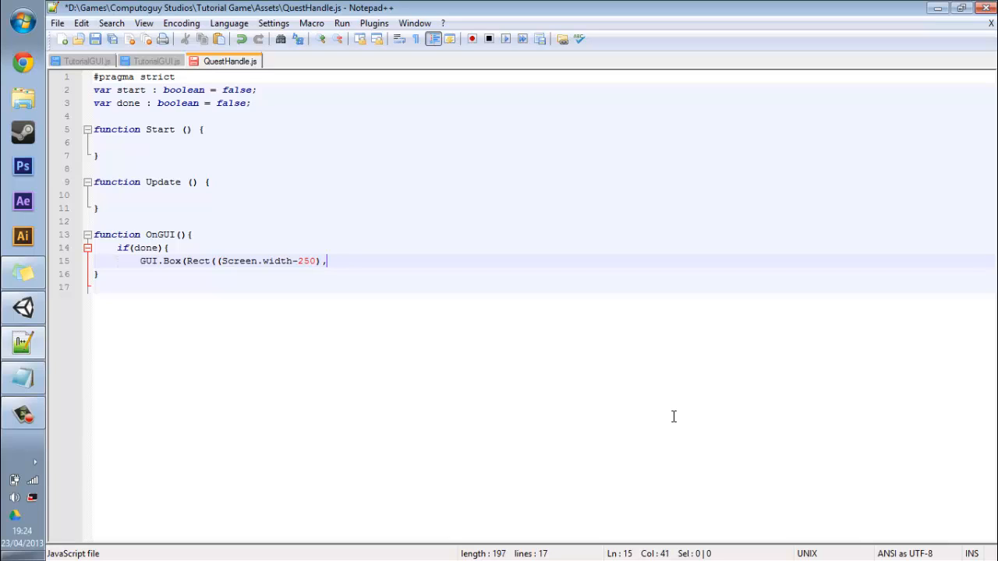
type("0")
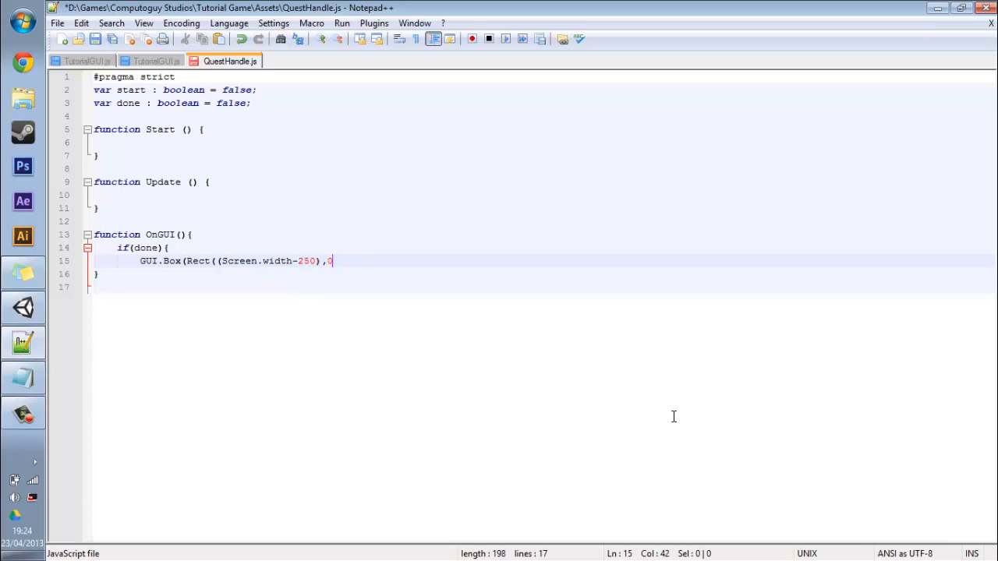
type(",")
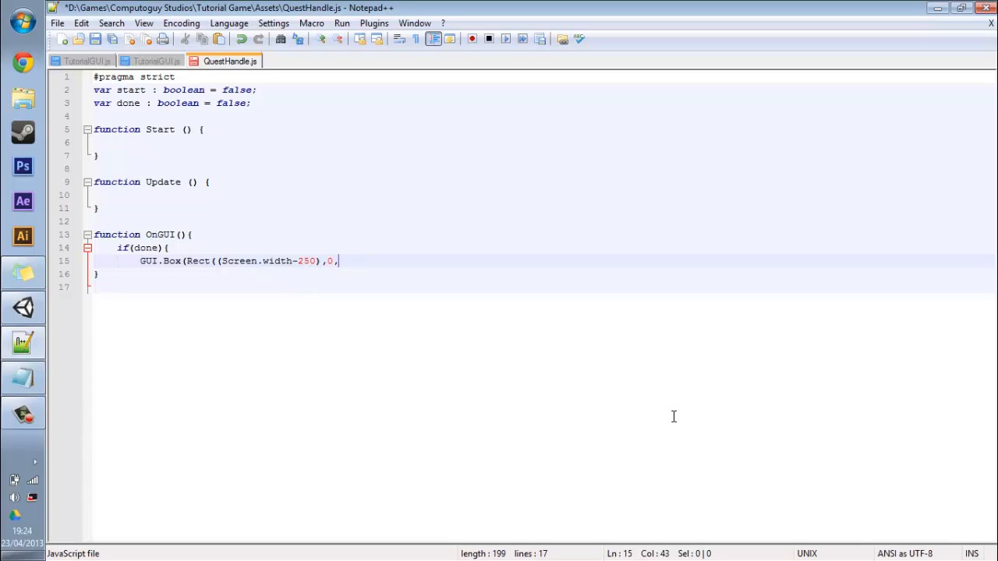
type("250,")
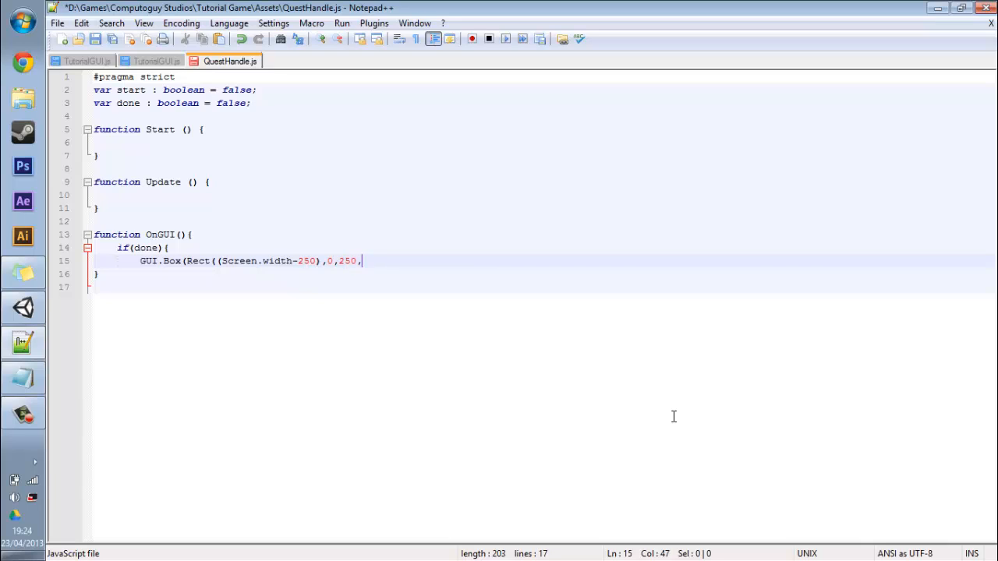
type("200),")
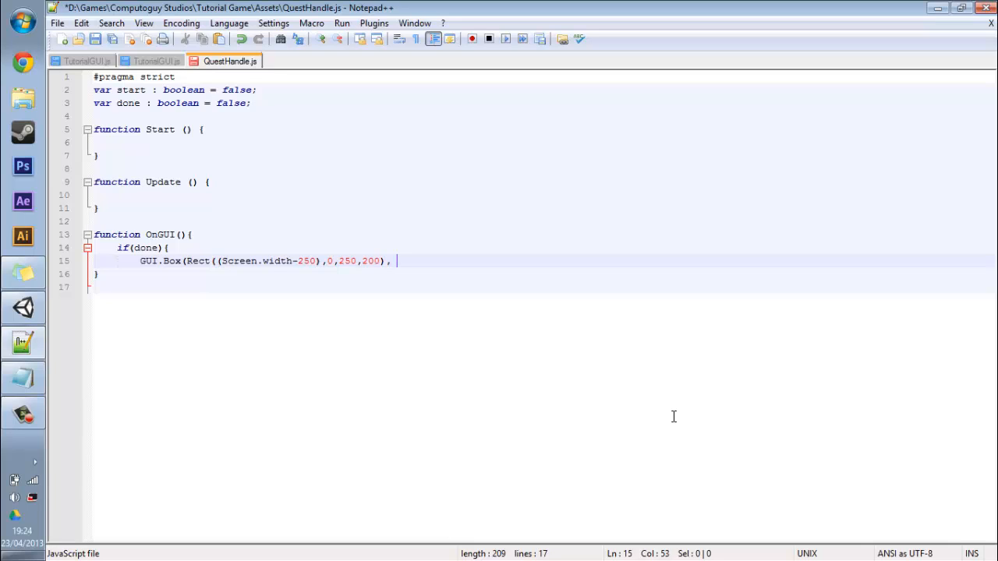
Step: Give the box the text "Current quest: Find the key" and close the block
type("\"")
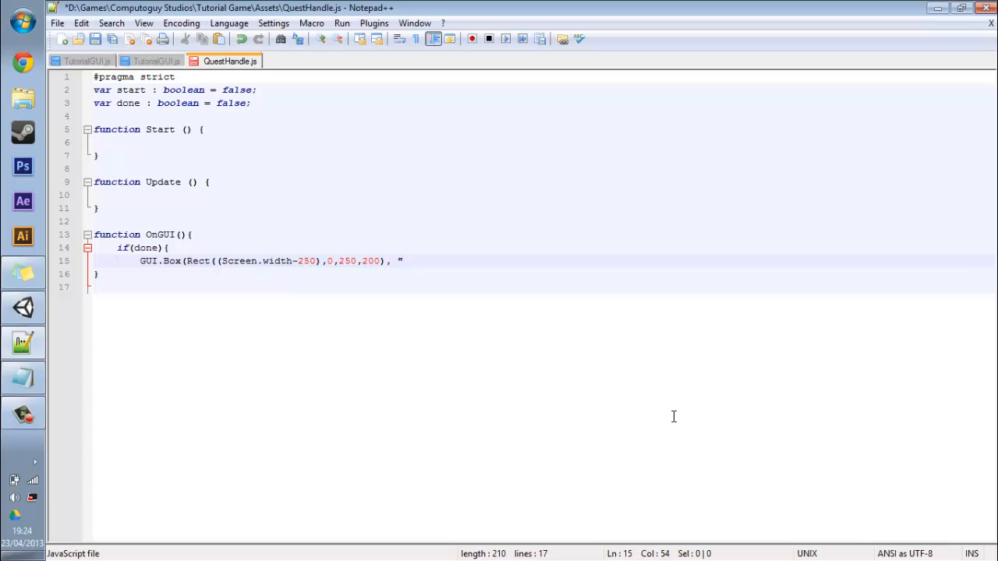
type("Current qu")
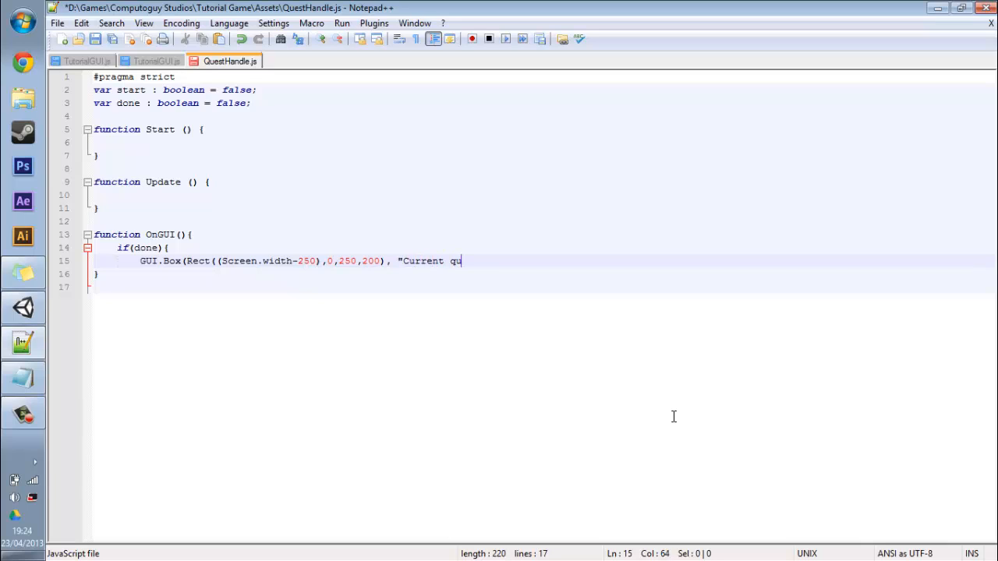
type("est: Find")
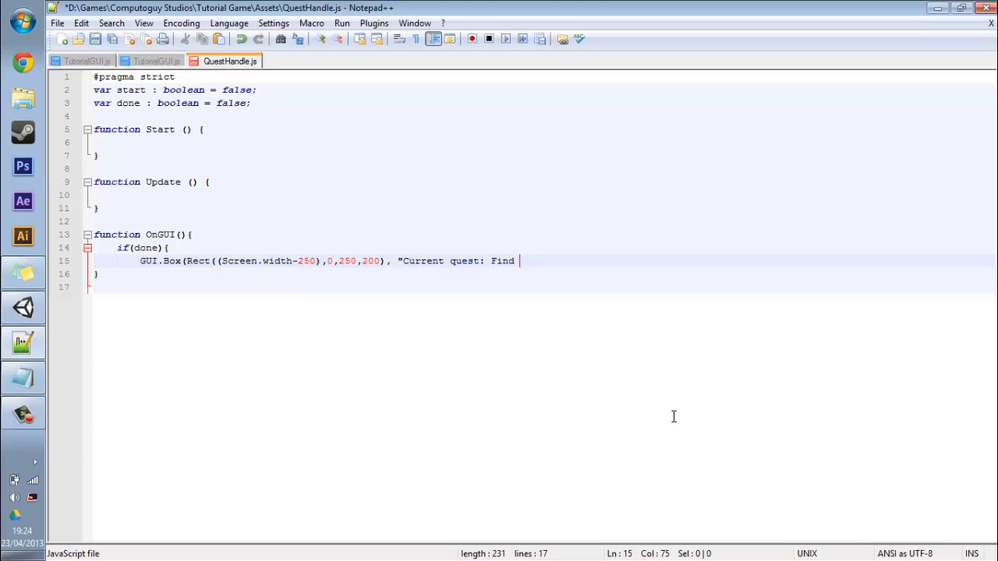
type("the key\")}")
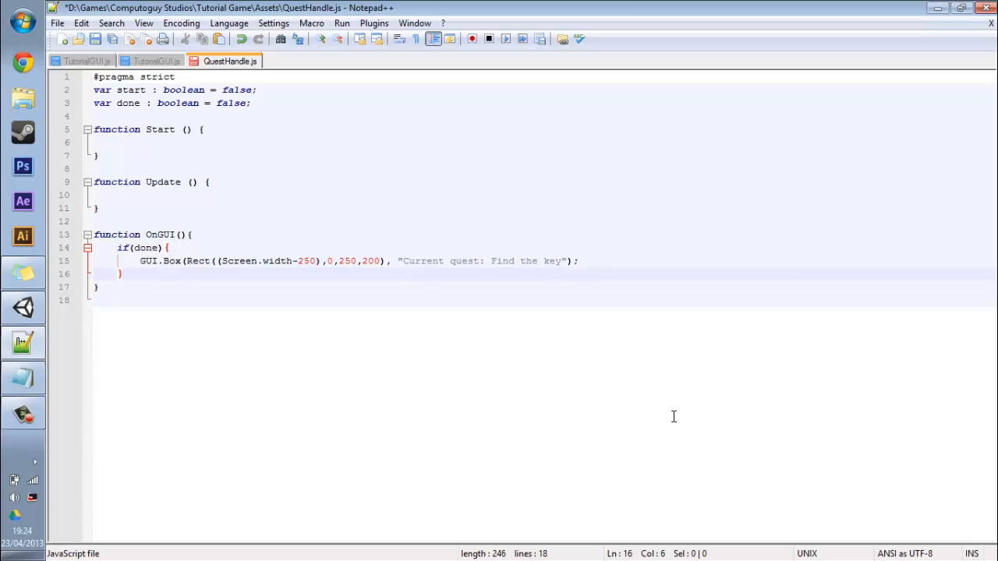
Step: Add an else branch drawing the same GUI.Box with the text "Current quest: None"
type("else{")
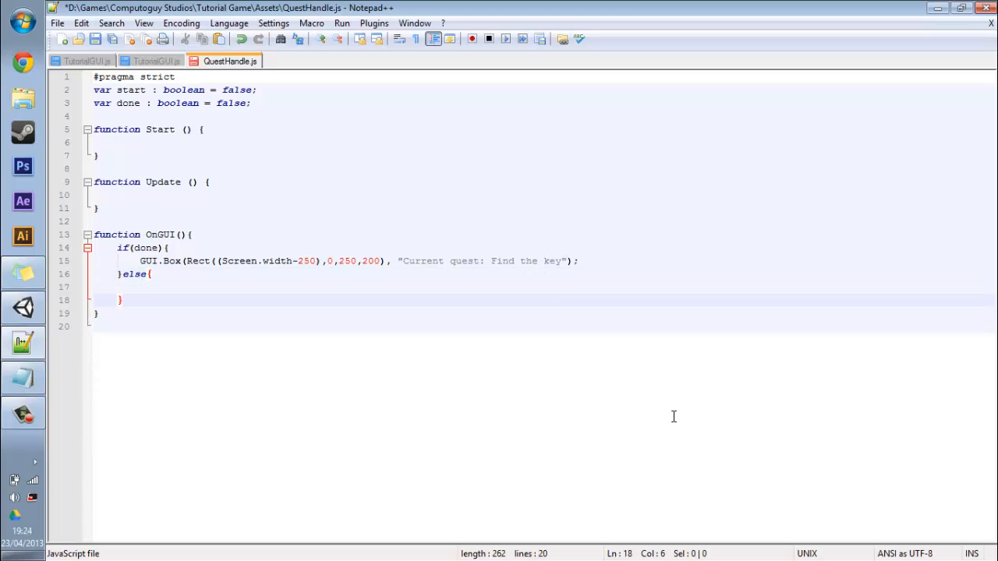
type("GUI")
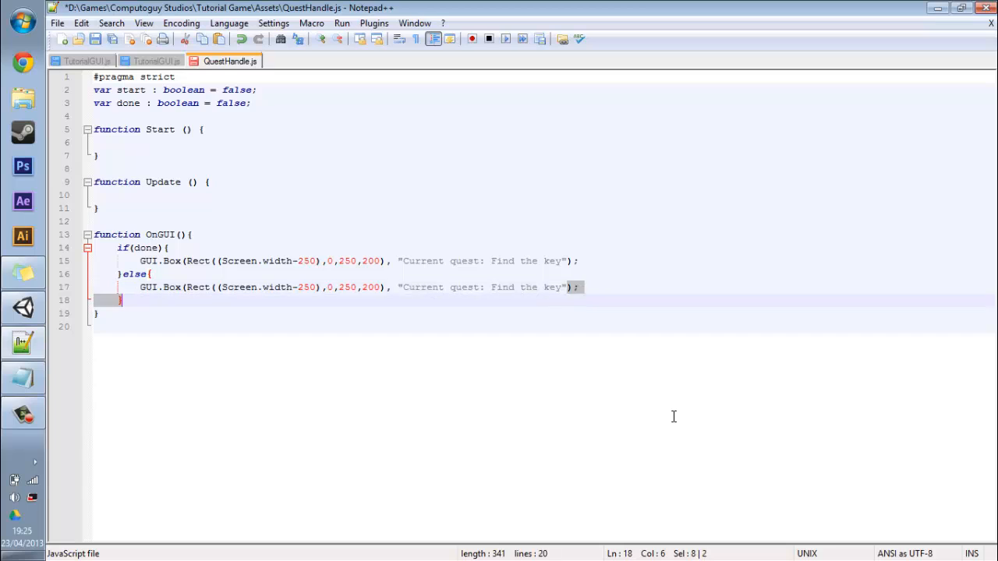
type("None")
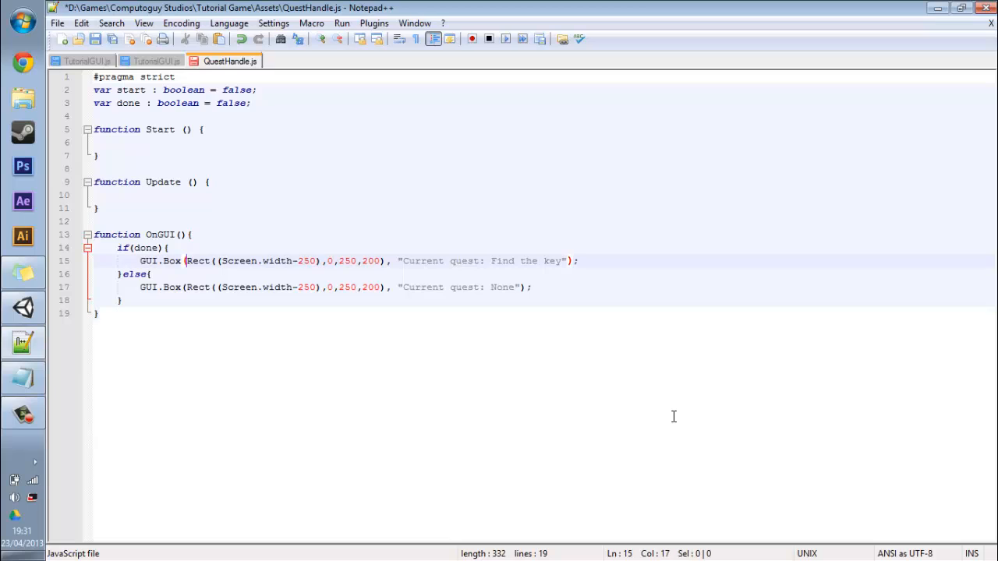
left_click_drag(185, 260, 564, 260)
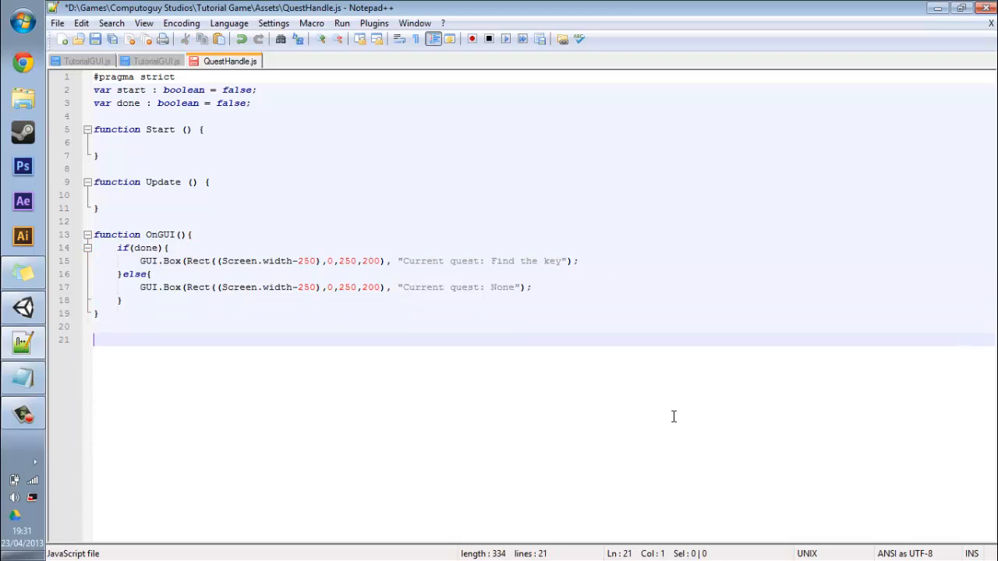
Step: Declare function checkIfDone(start){ below OnGUI in QuestHandle.js
type("function check")
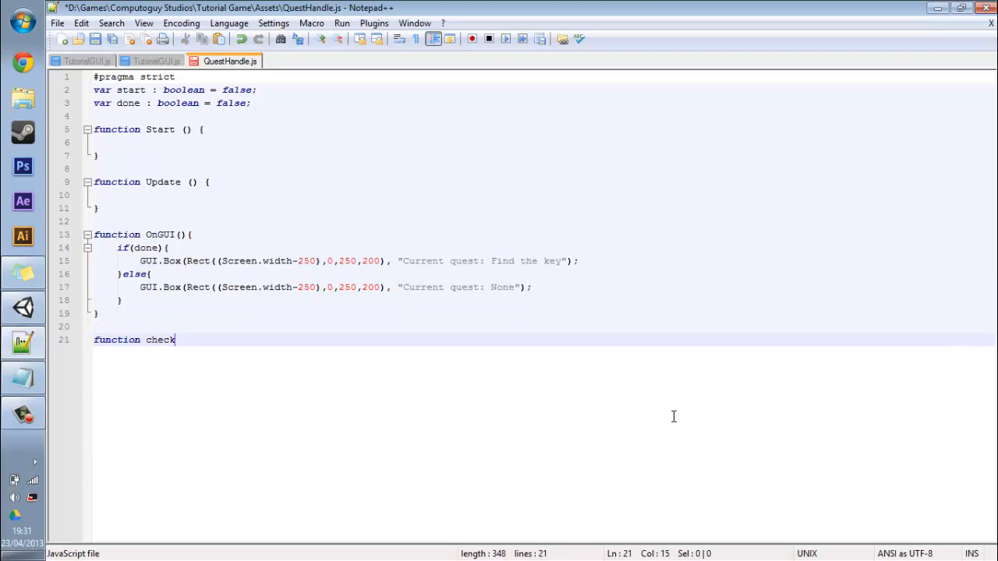
type("IfDone(")
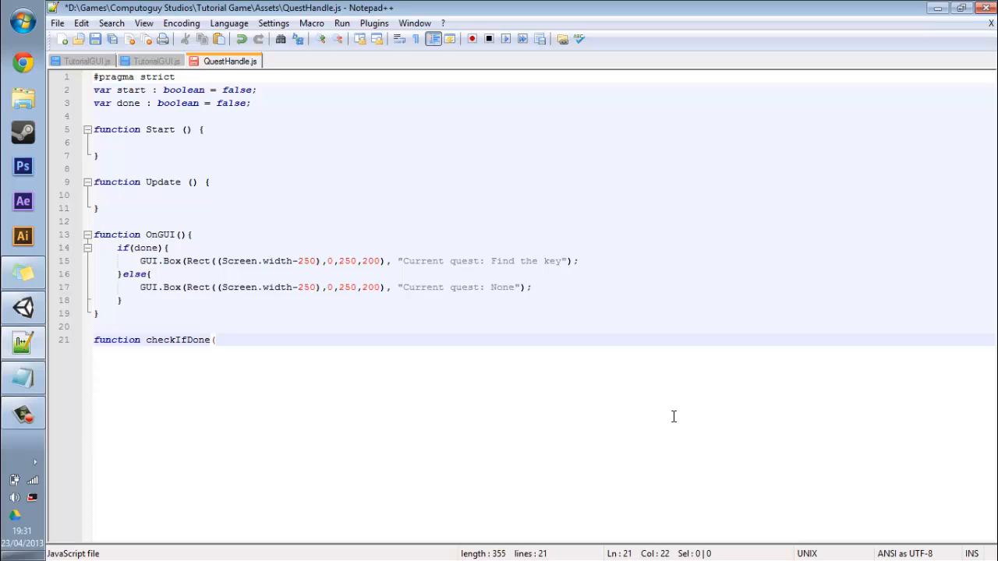
type("start)")
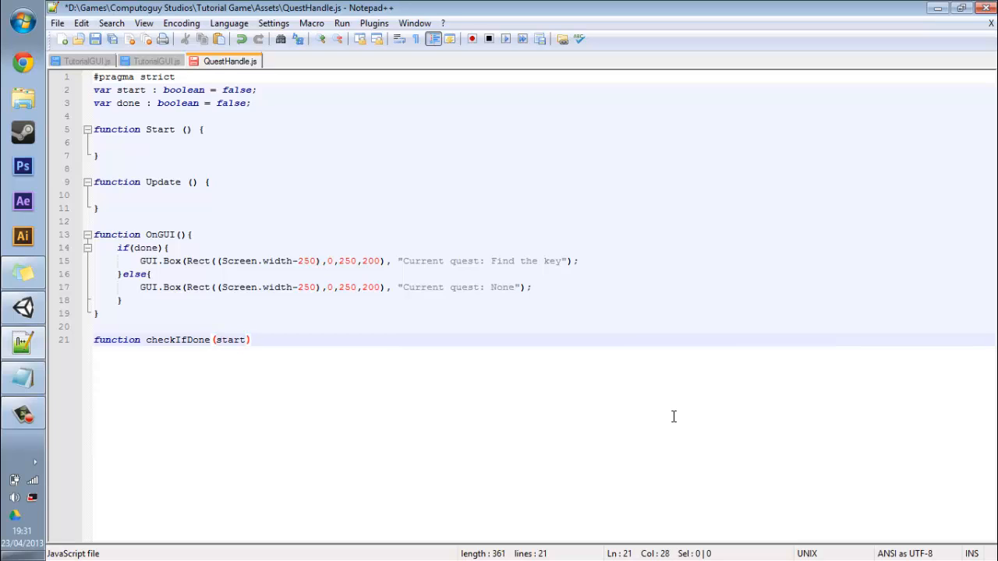
type("{")
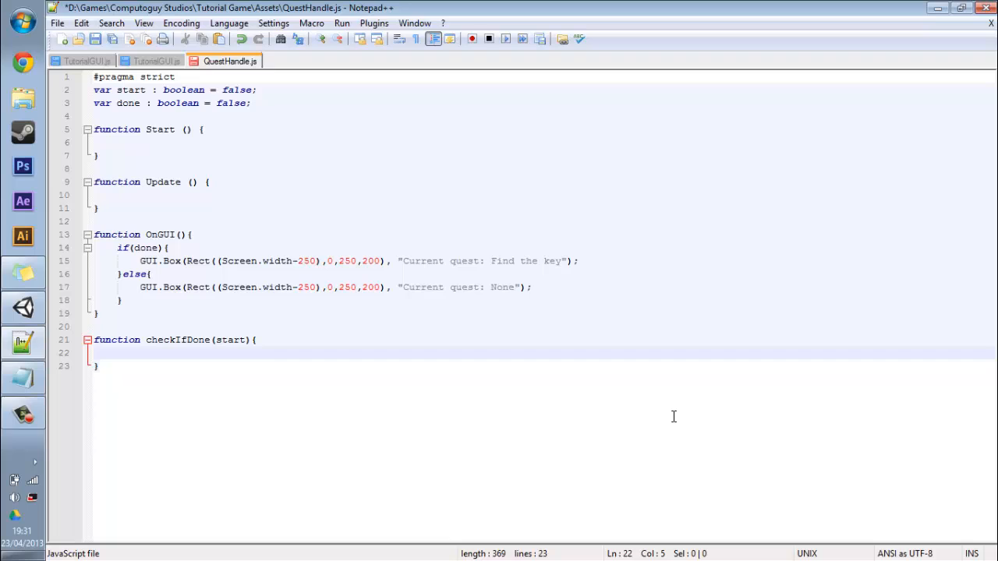
Step: Inside it set done = true when !done && start, and save the script
type("if")
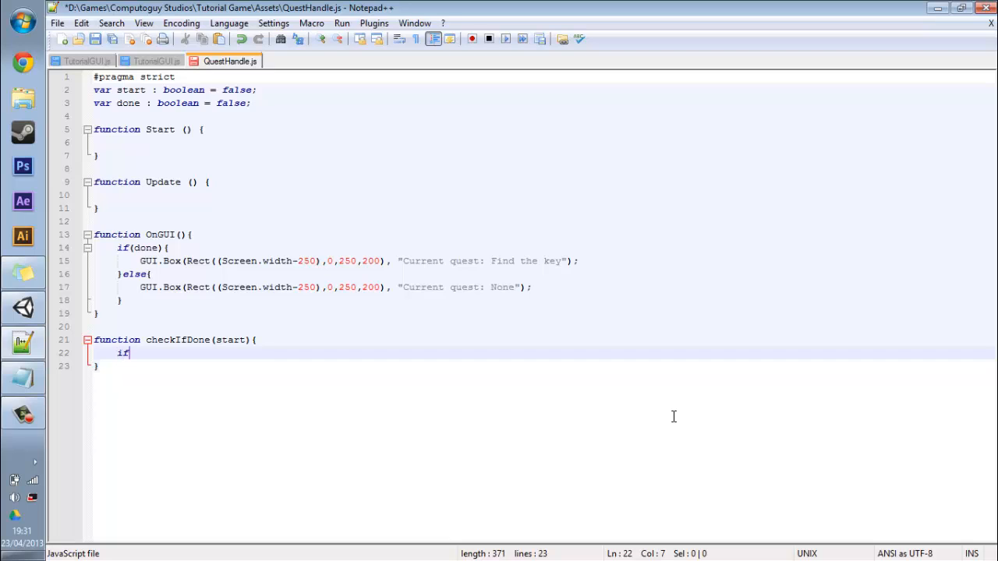
type("(!d")
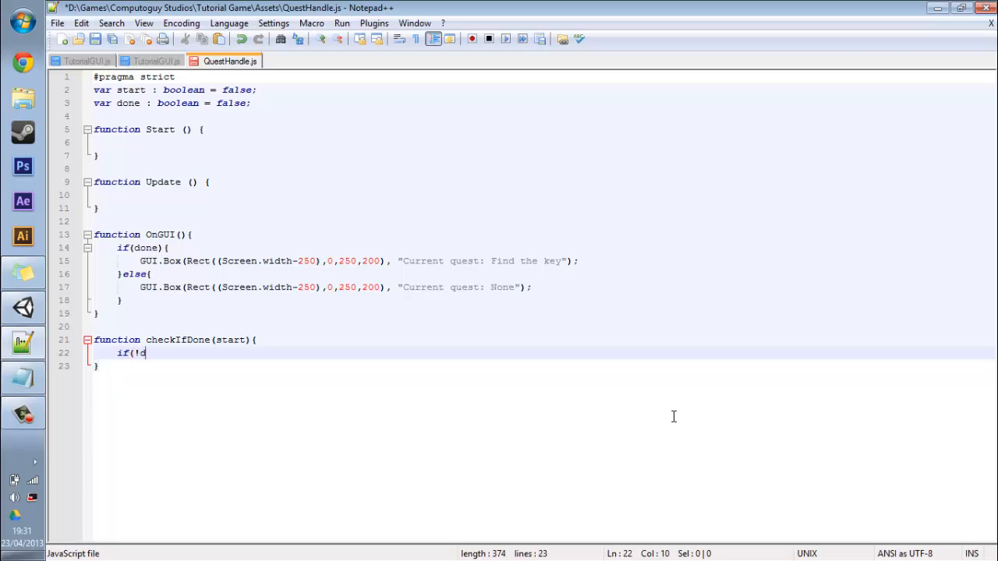
type("one &&")
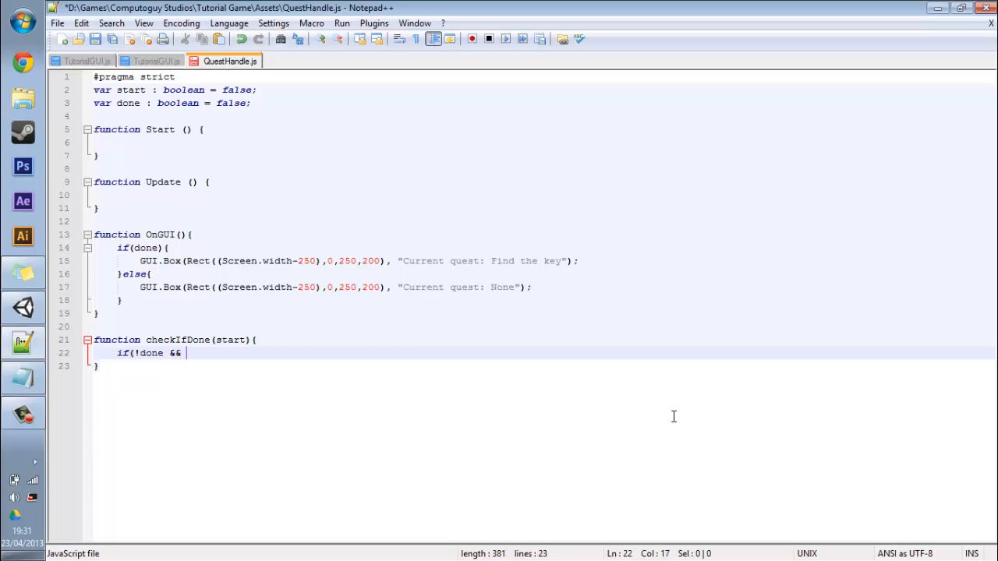
type("start)")
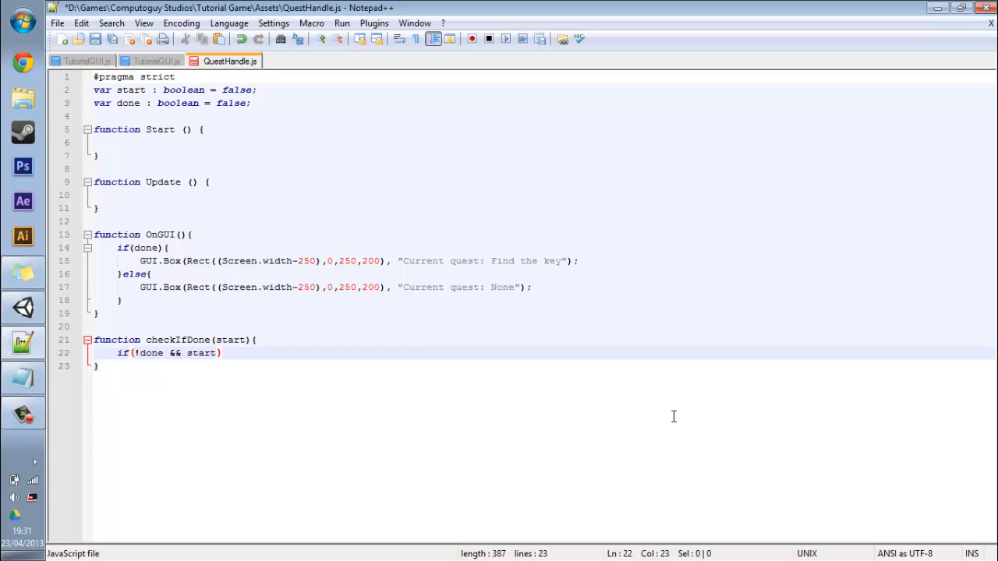
type("{")
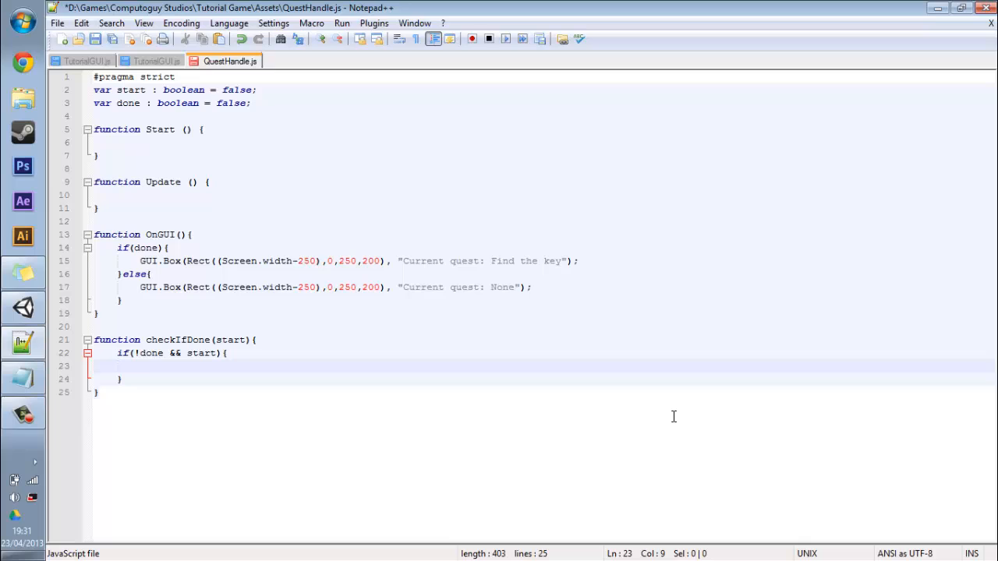
type("done =")
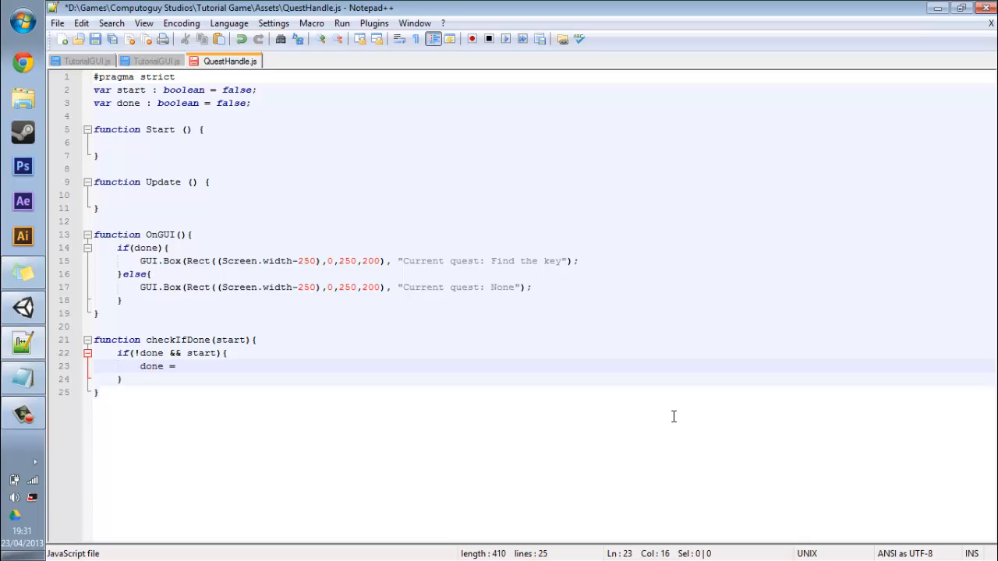
type("true;")
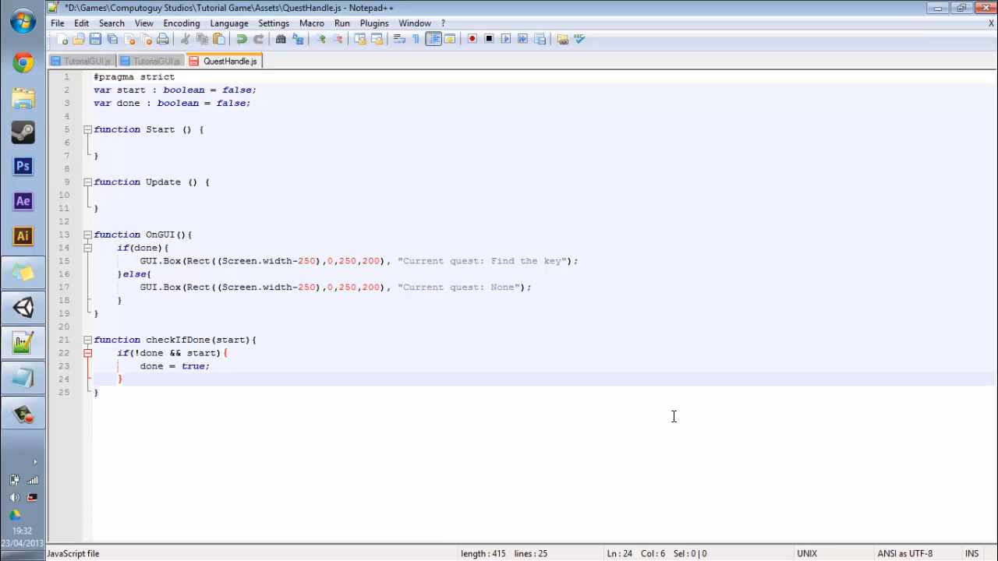
key("Ctrl+s")
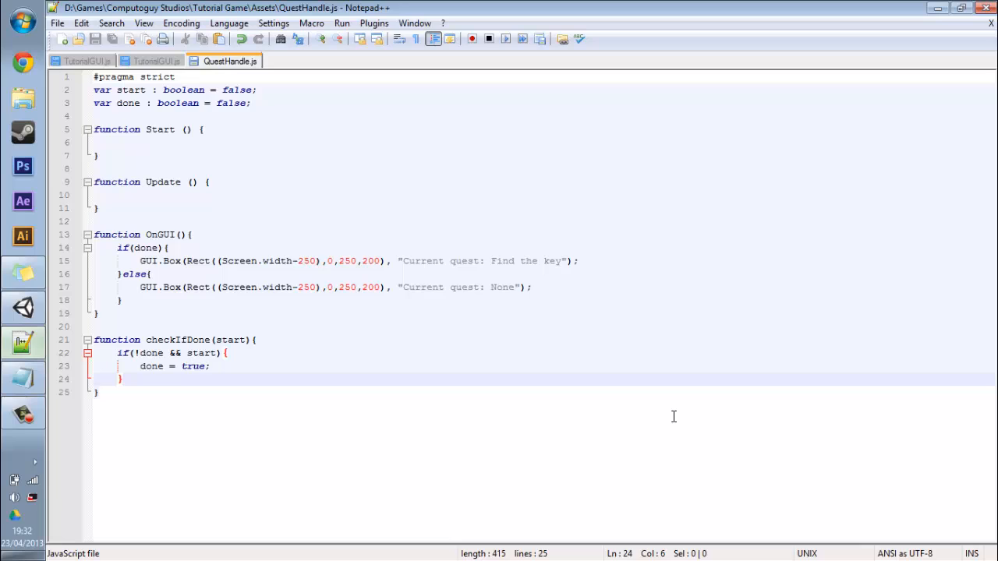
Step: In TutorialGUI.js set the box height to 150 and add if(GUI.Button(Rect(25,120,100,30), "Yes")){
left_click(93, 61)
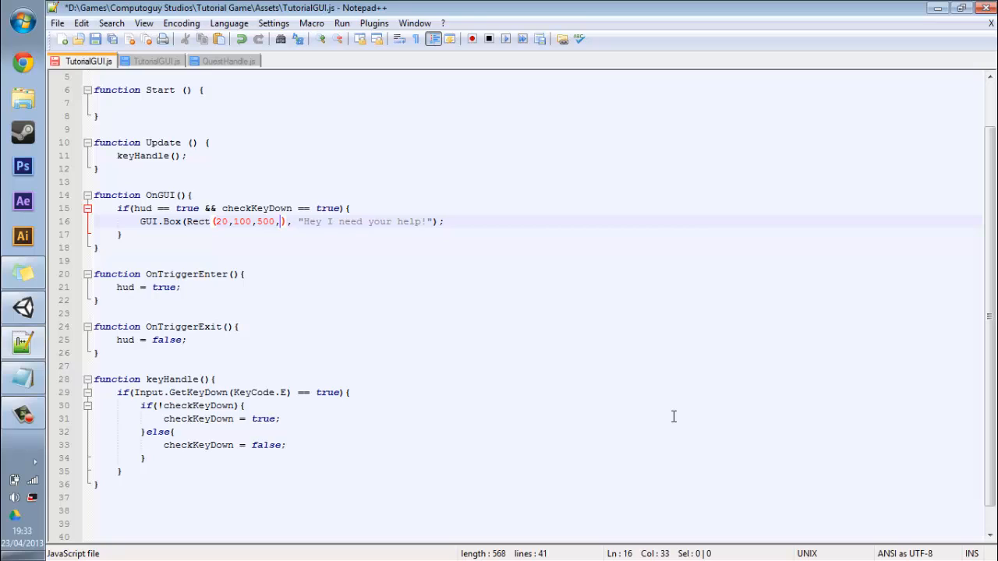
type("150")
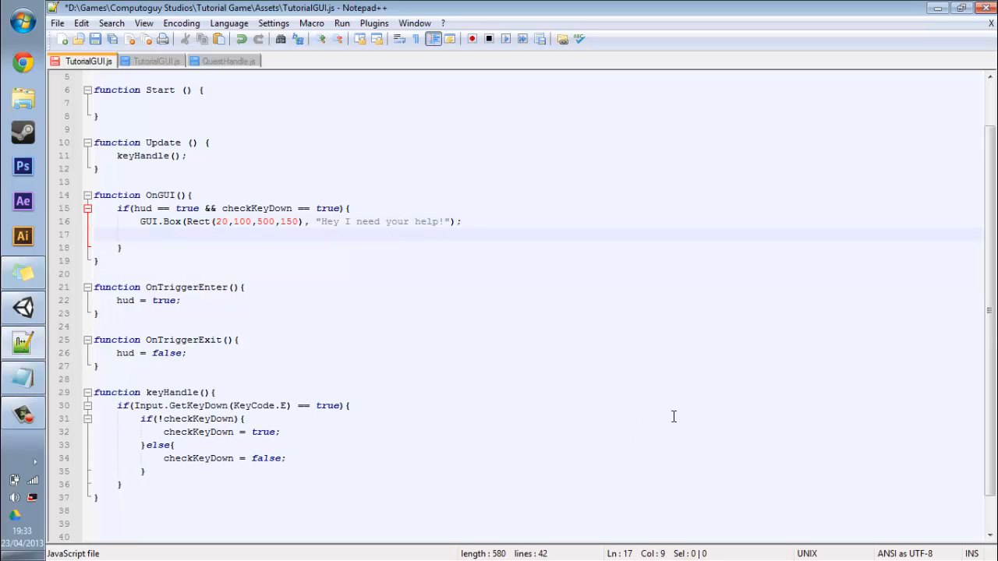
type("if(")
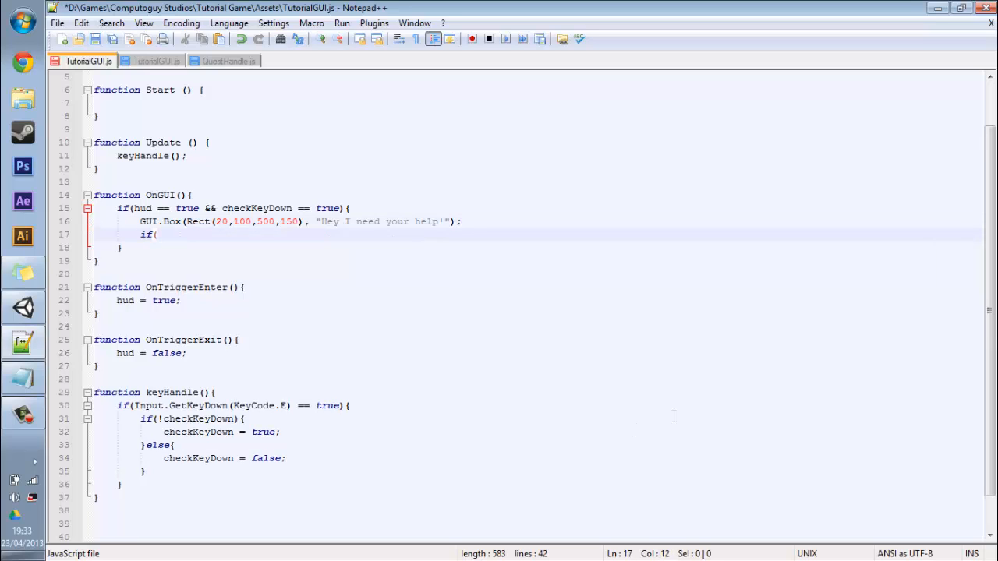
type("GUI.B")
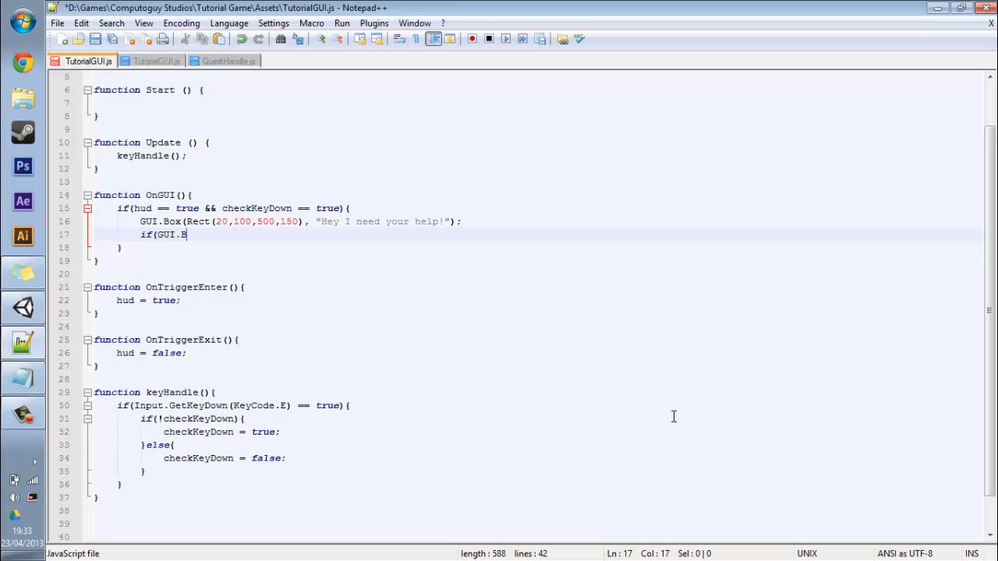
type("utton(Rect(")
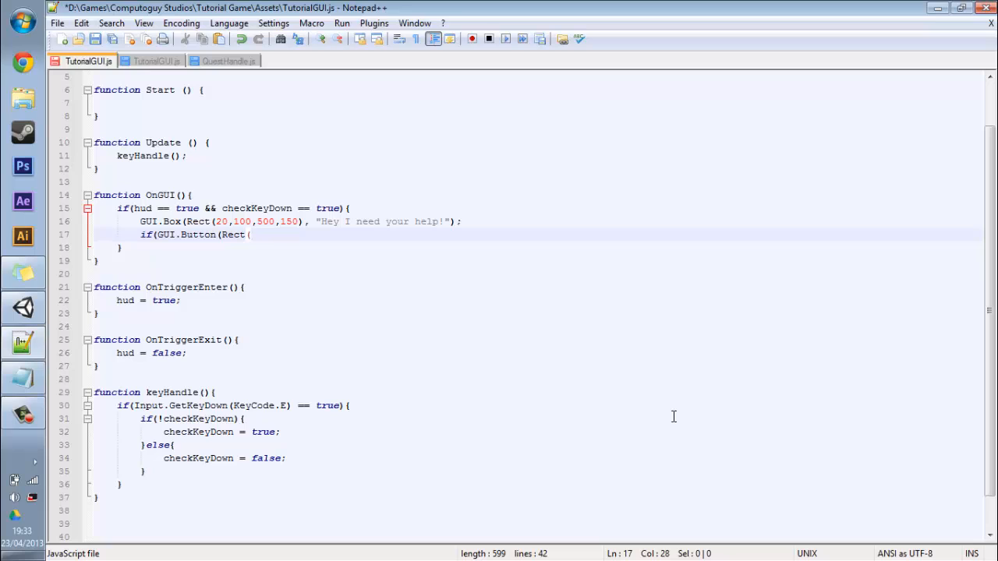
type("25,120,100,30), \"Yes\"){")
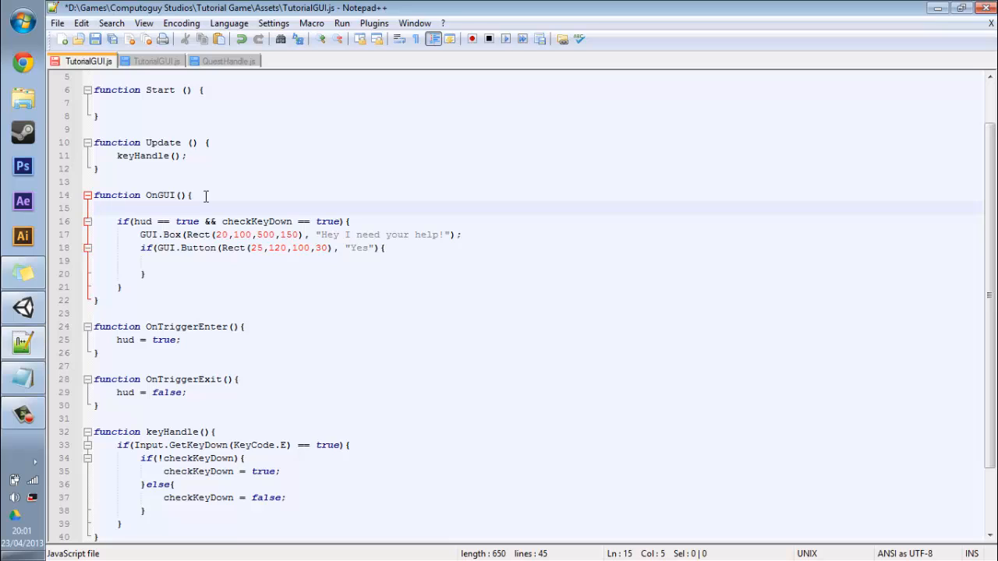
Step: Declare 'var beginQuest : QuestHandle =' at the top of TutorialGUI's OnGUI
type("v")
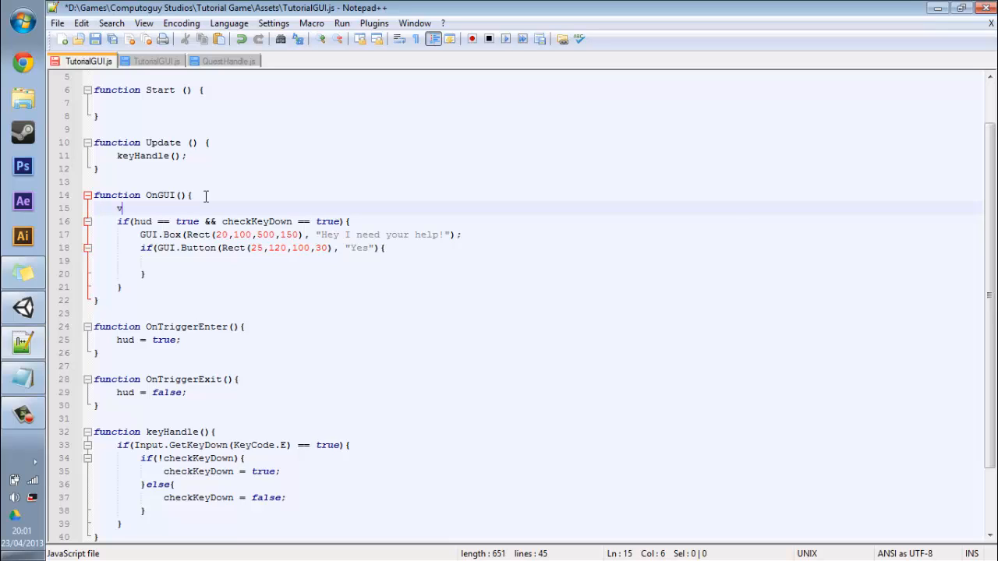
type("var begin")
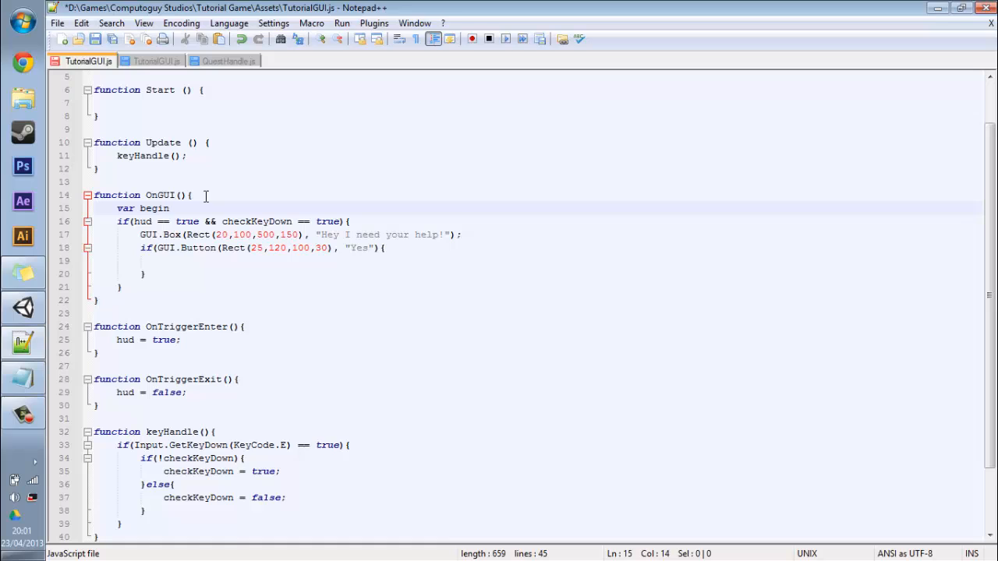
type("Que")
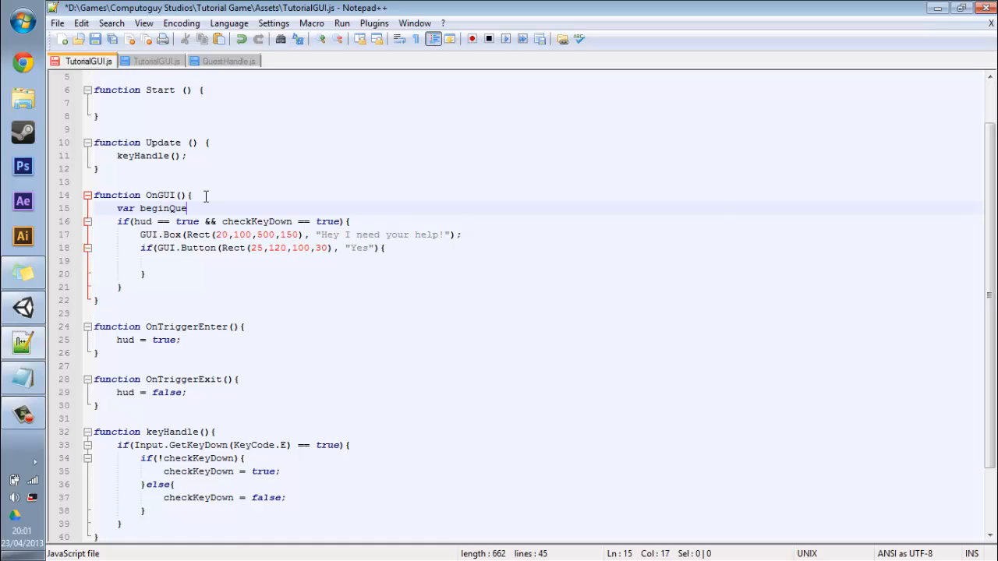
type("st :")
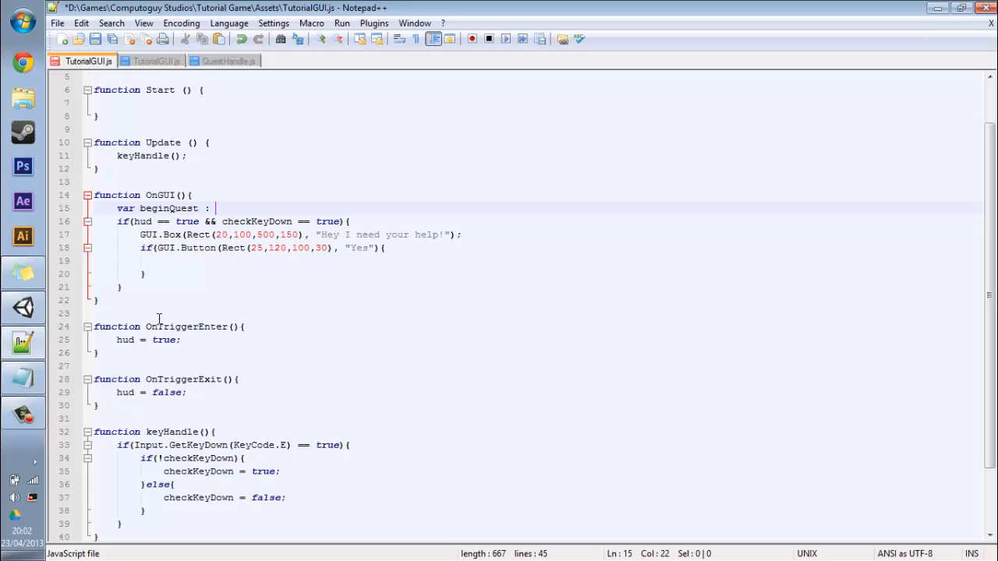
mouse_move(209, 59)
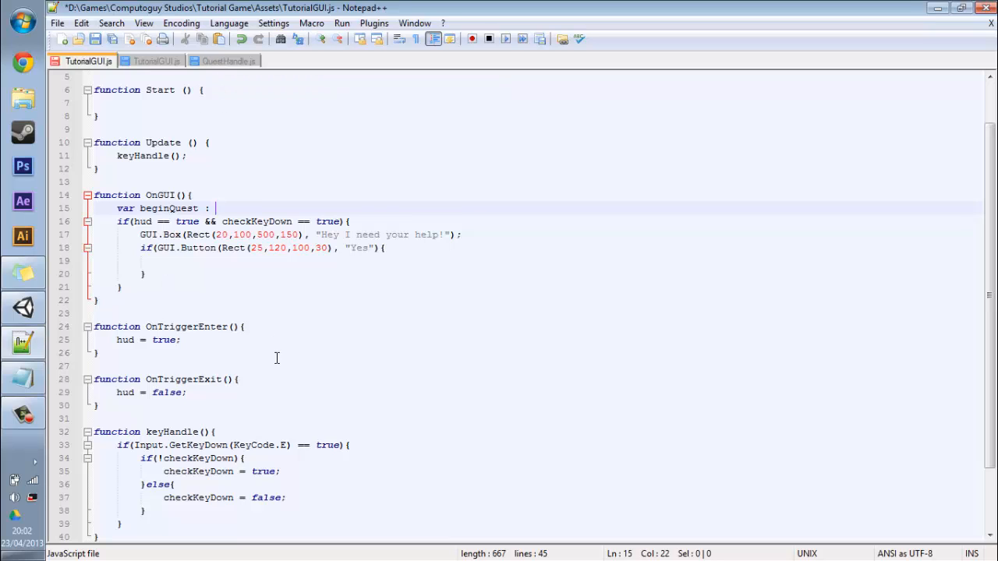
type("QuestHa")
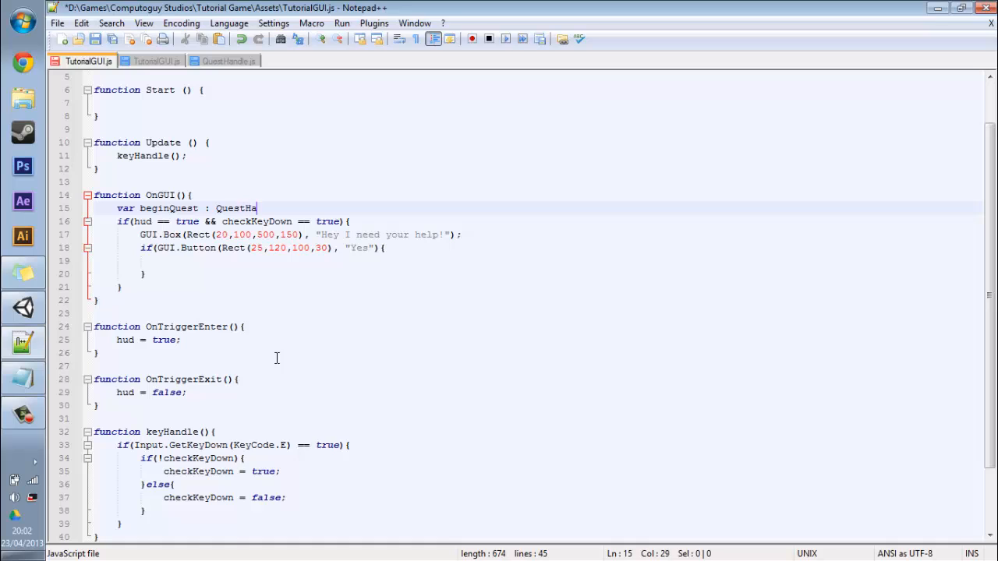
type("ndle =")
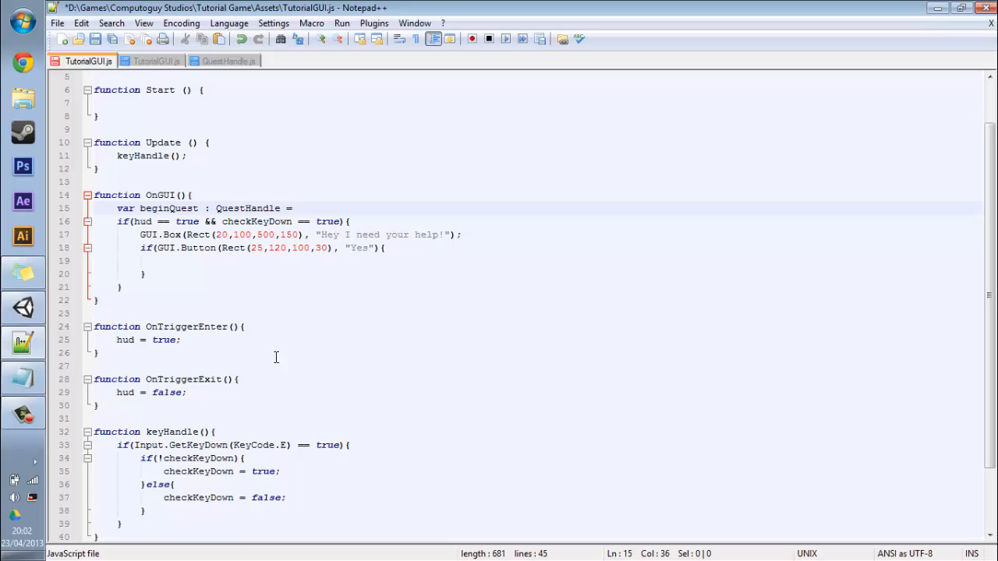
Step: Assign it GetComponent(QuestHandle); and bring up QuestHandle.js for reference
type("Get")
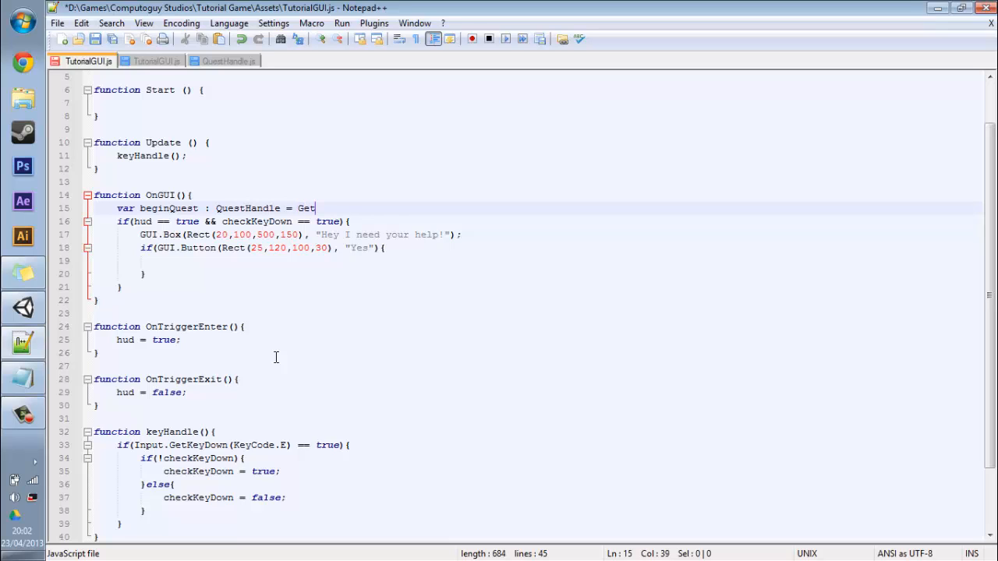
type("Component")
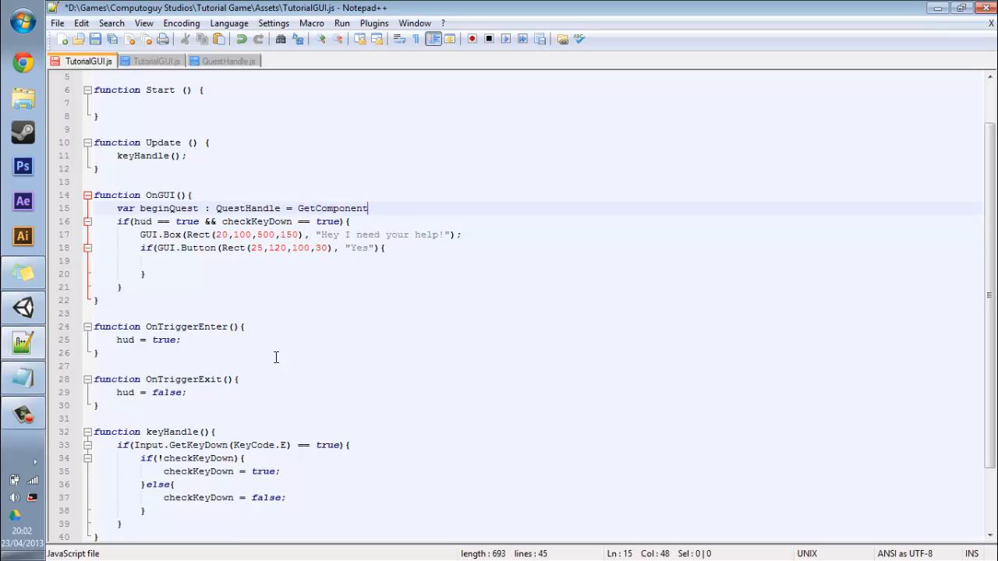
type("(Qu")
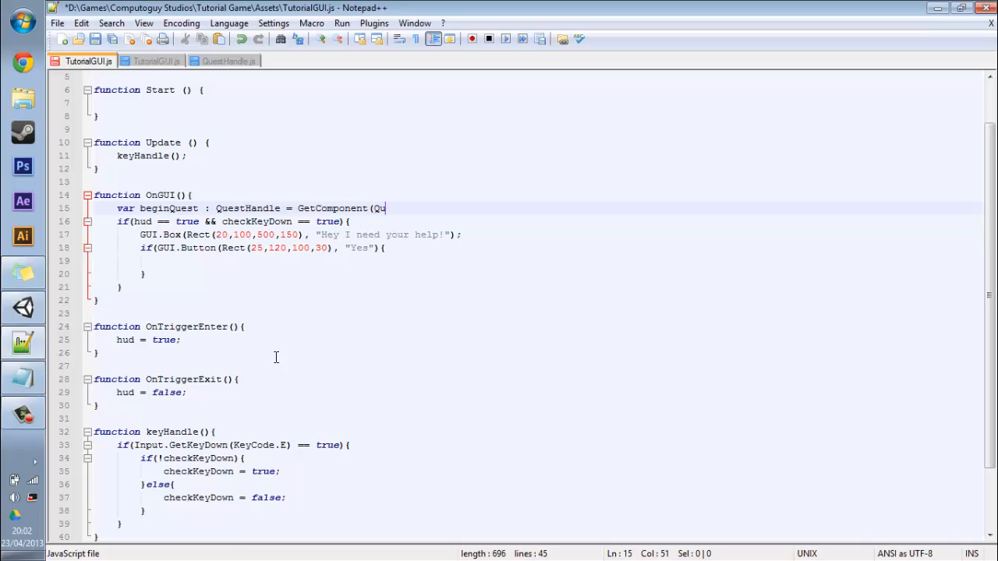
type("estHandle")
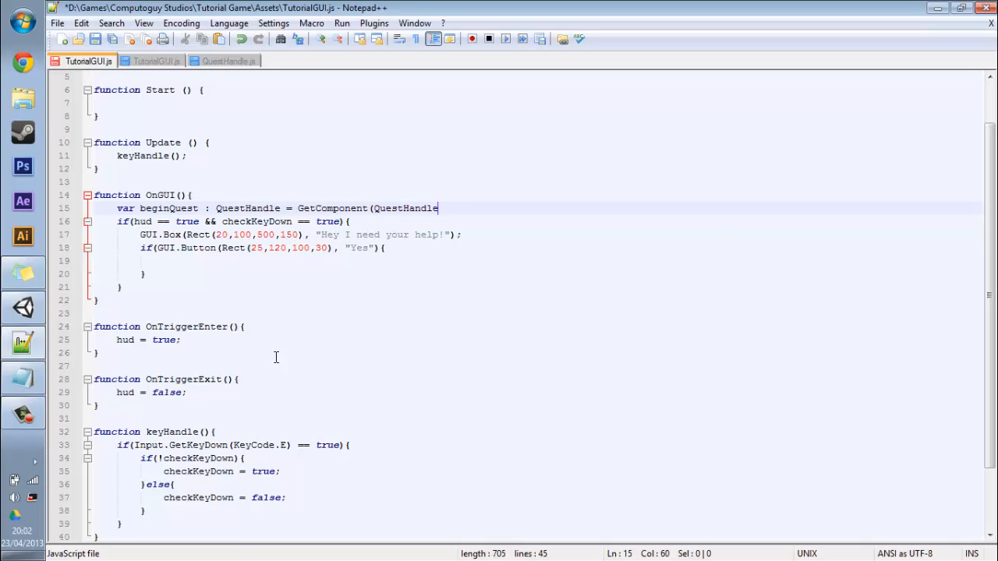
type(");")
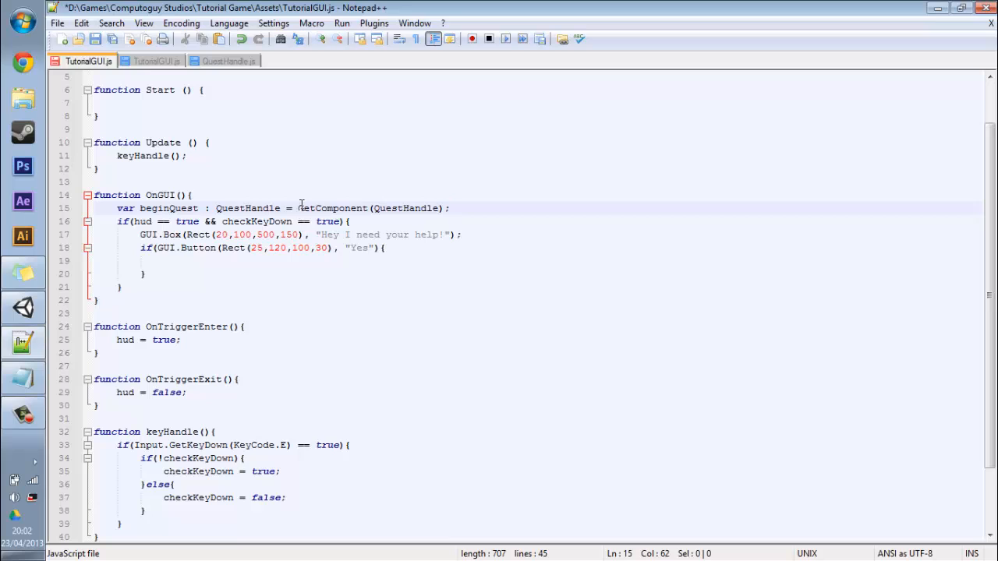
mouse_move(126, 362)
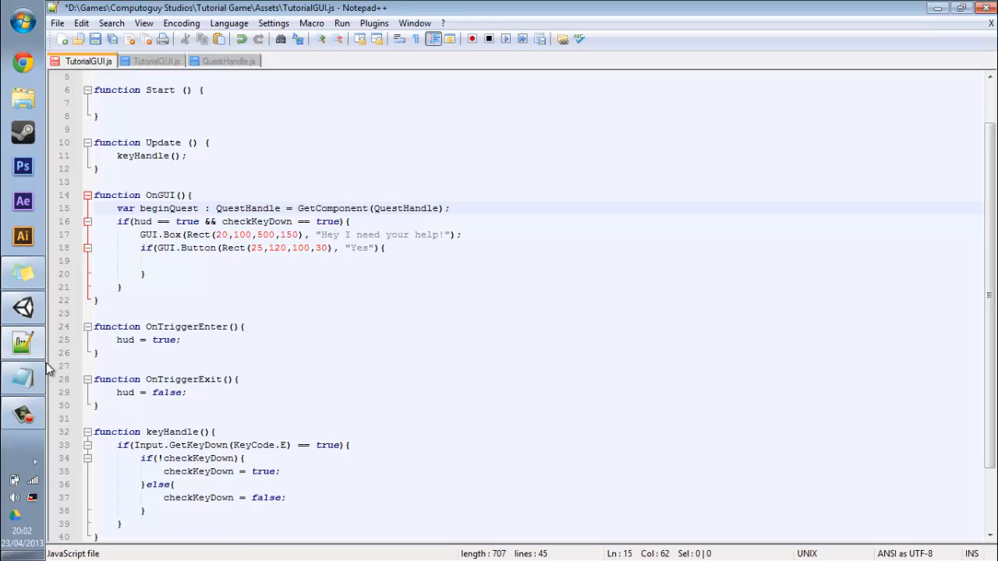
mouse_move(191, 215)
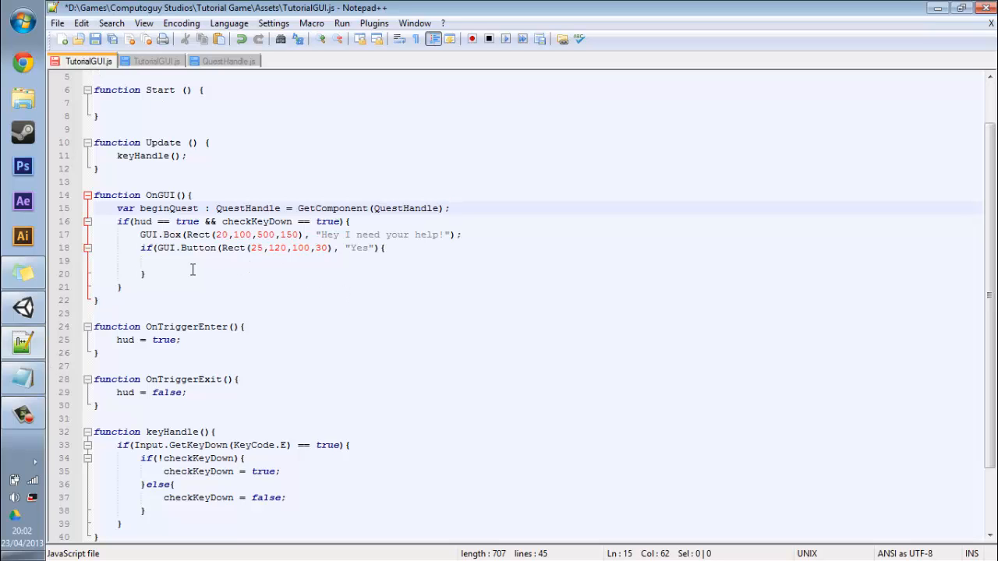
left_click(234, 61)
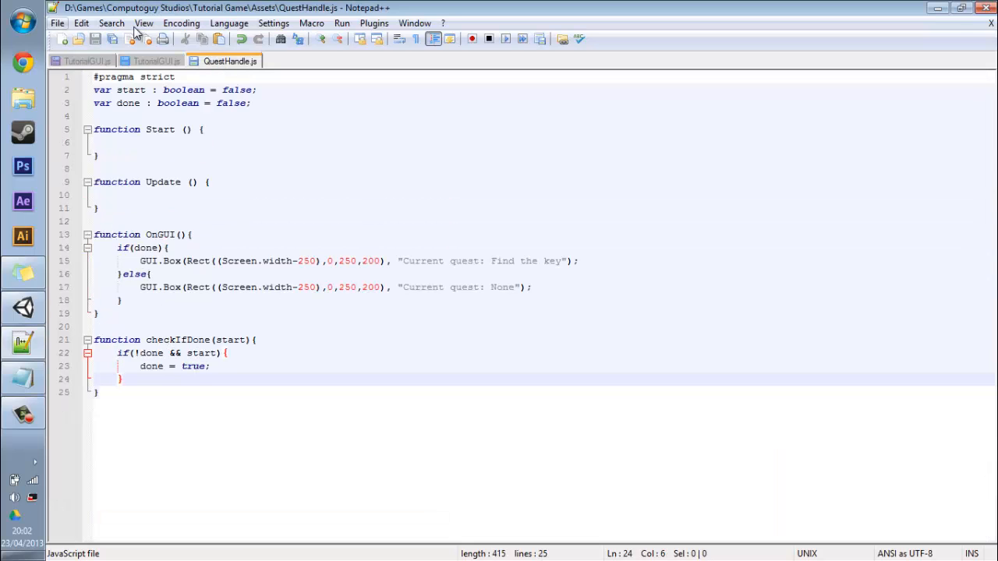
Step: Call beginQuest.checkIfDone(true); inside the Yes button block, checking QuestHandle.js for the function
left_click(93, 59)
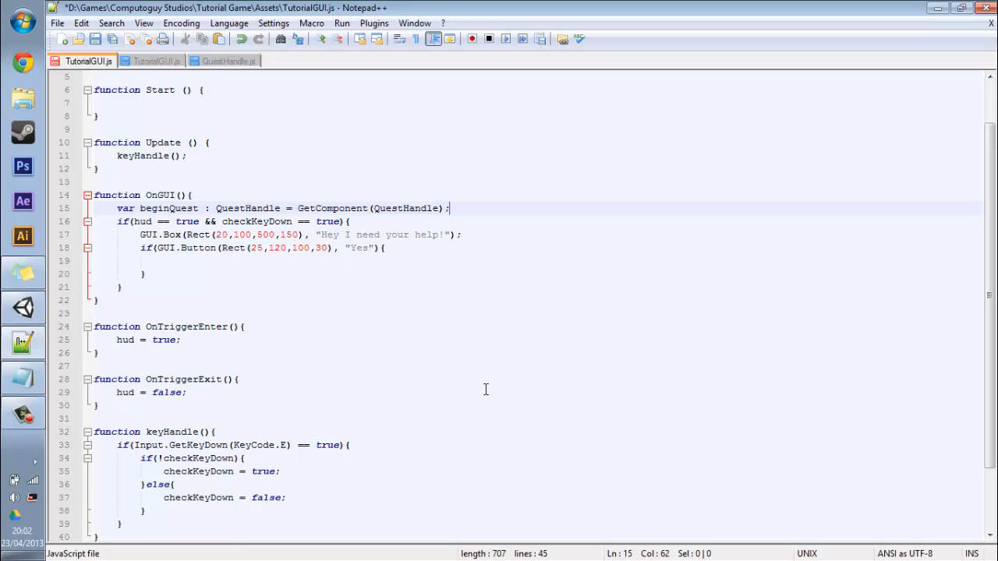
mouse_move(187, 256)
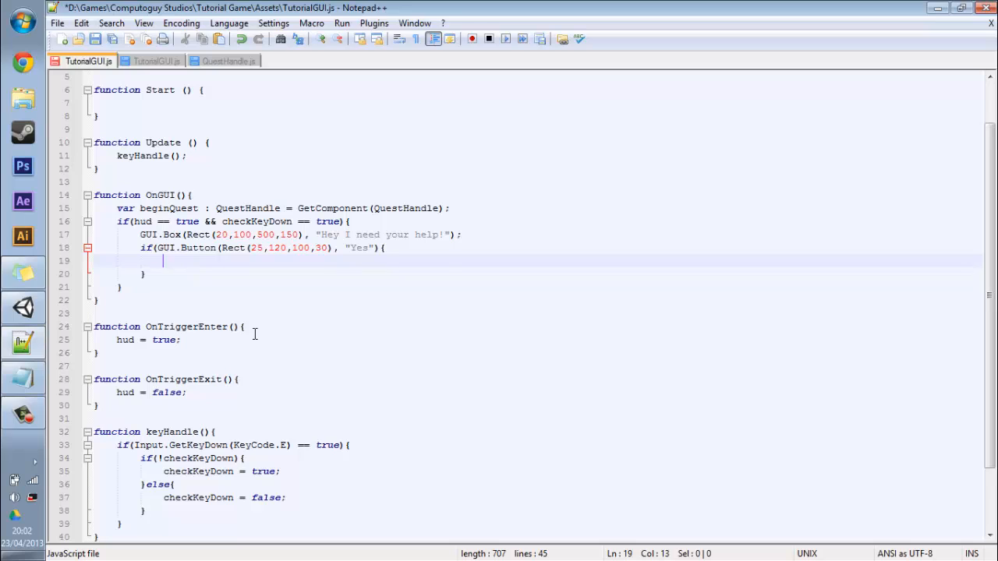
type("beginQuest.")
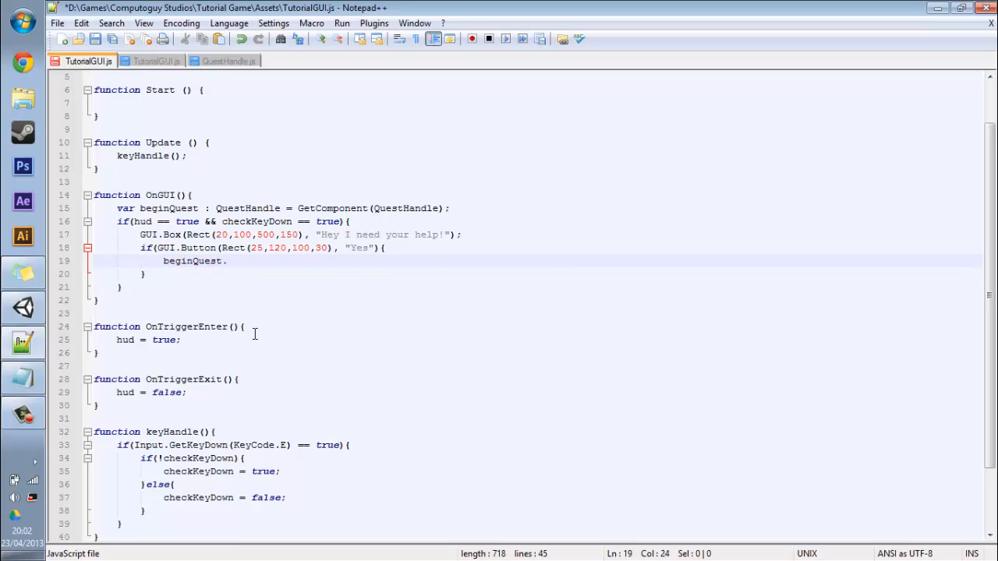
type("checkIfDone(true);")
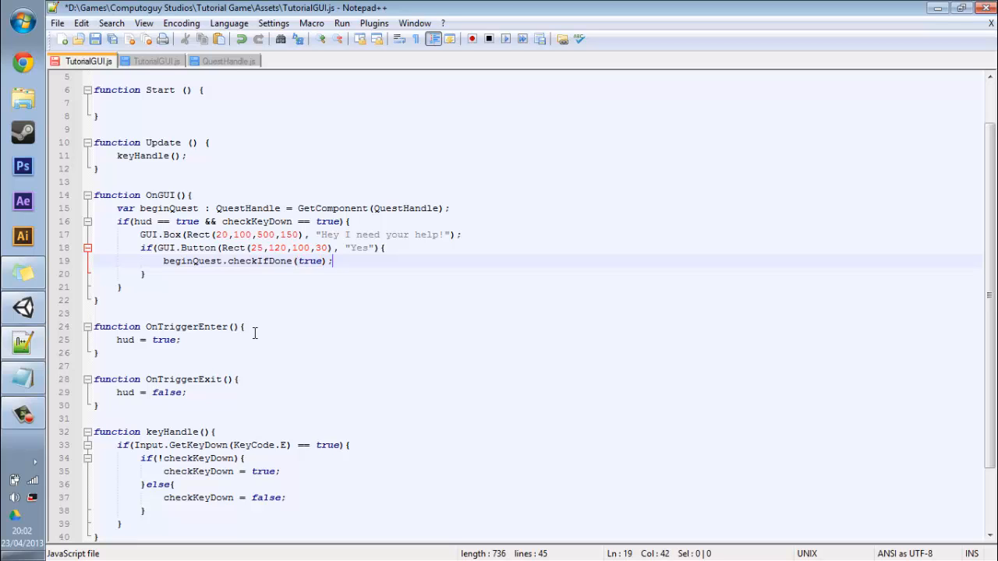
left_click(234, 61)
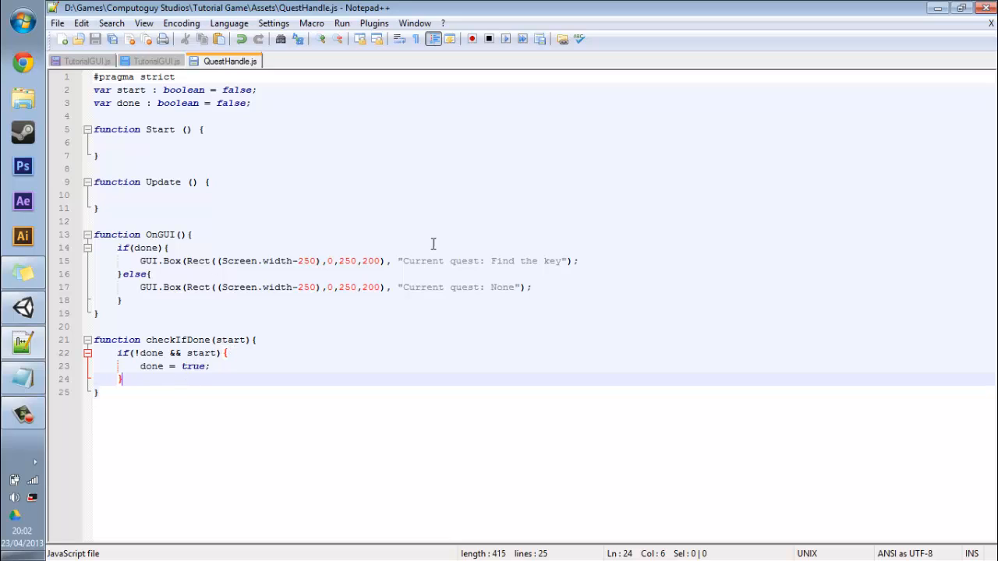
mouse_move(230, 194)
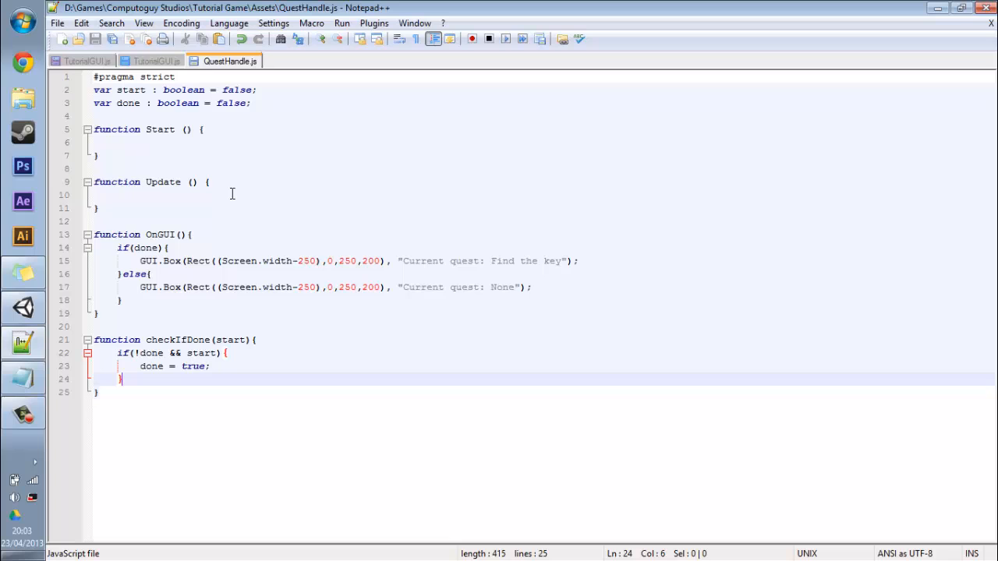
left_click(91, 59)
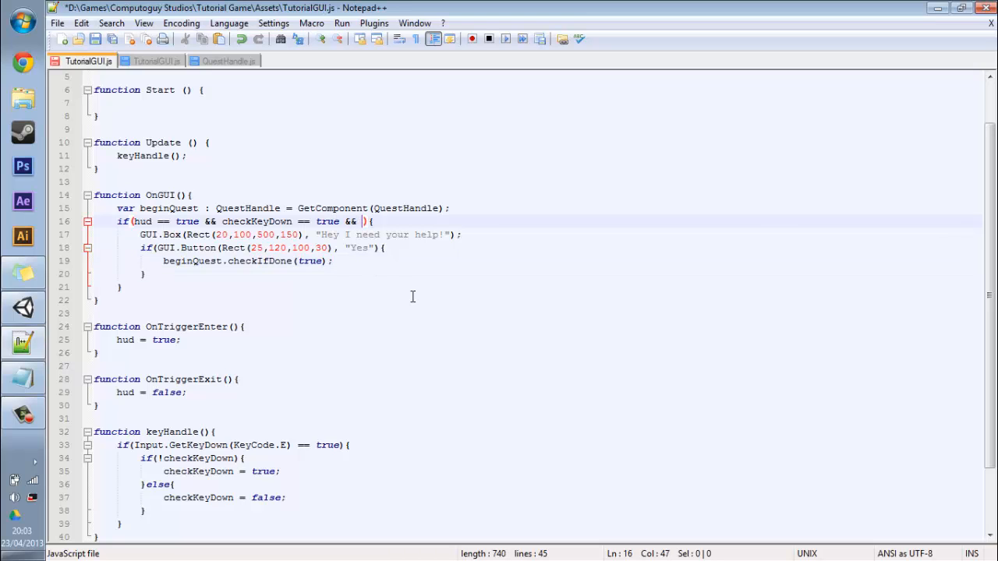
Step: Append '&& !beginQuest.start' to the help-message if condition in OnGUI
type("!beginQuest.start")
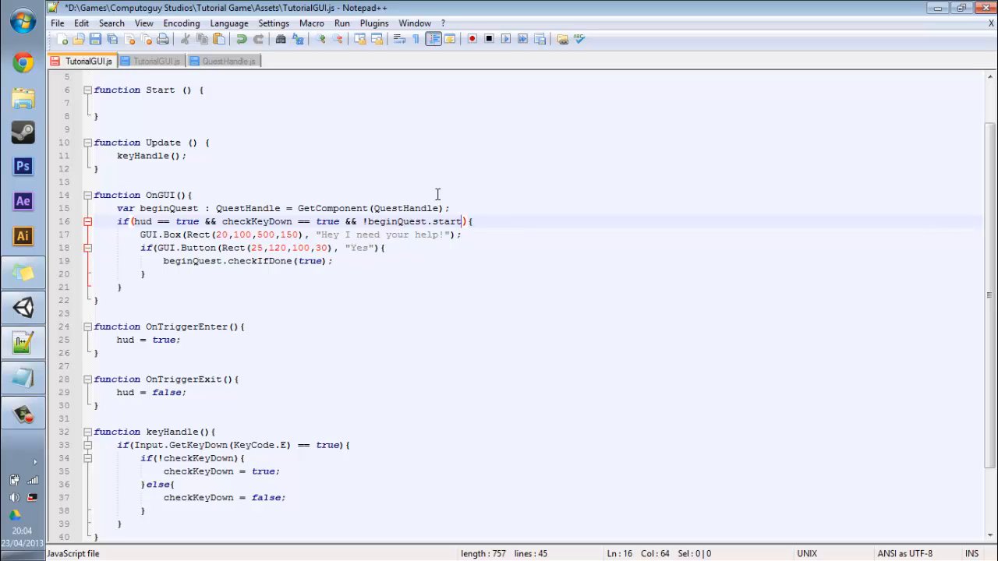
mouse_move(352, 260)
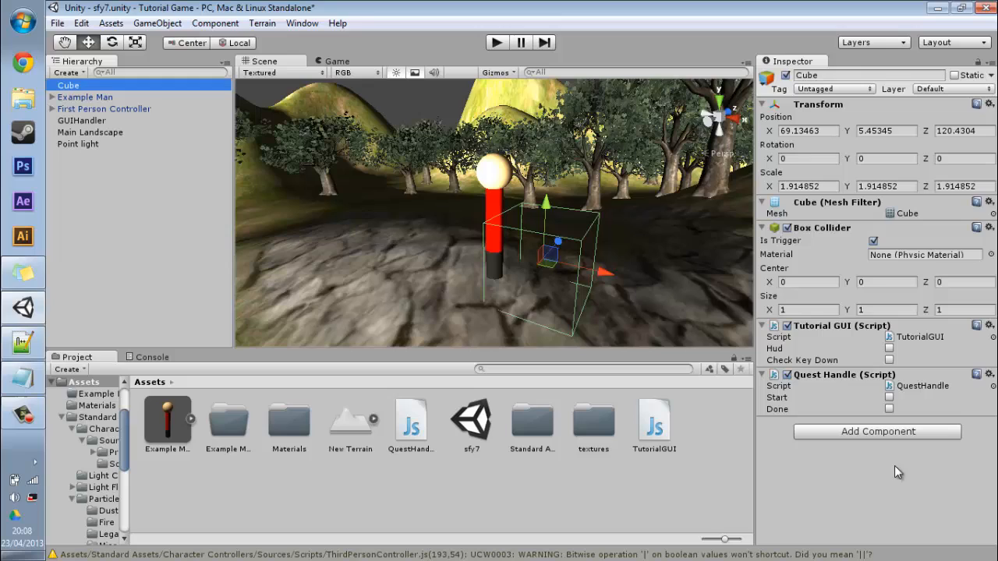
mouse_move(881, 443)
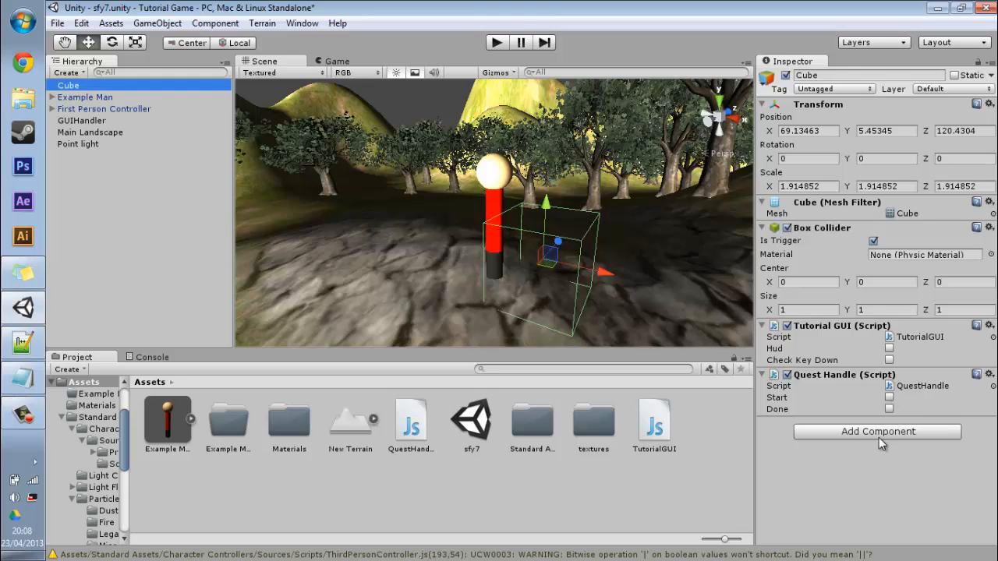
mouse_move(870, 471)
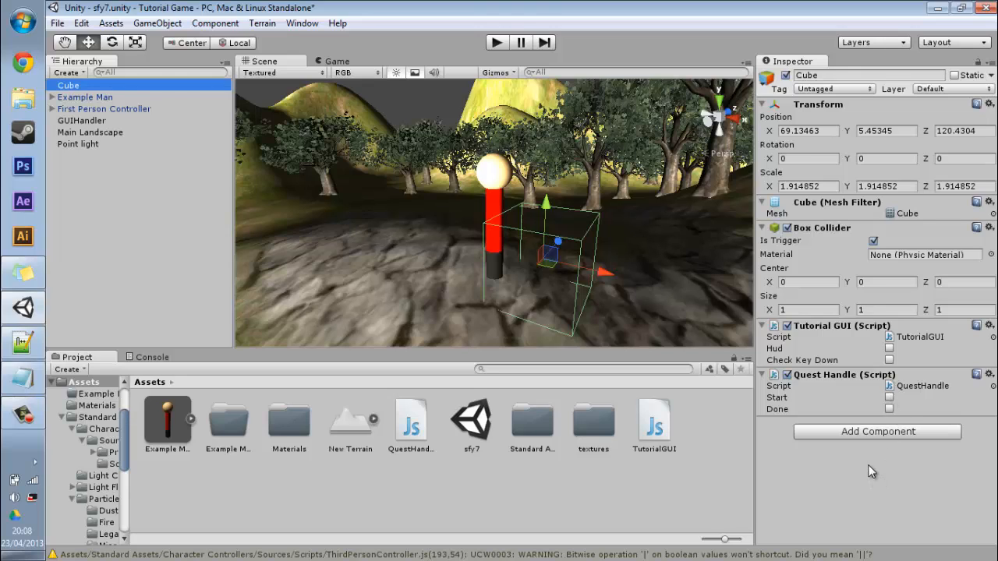
mouse_move(734, 506)
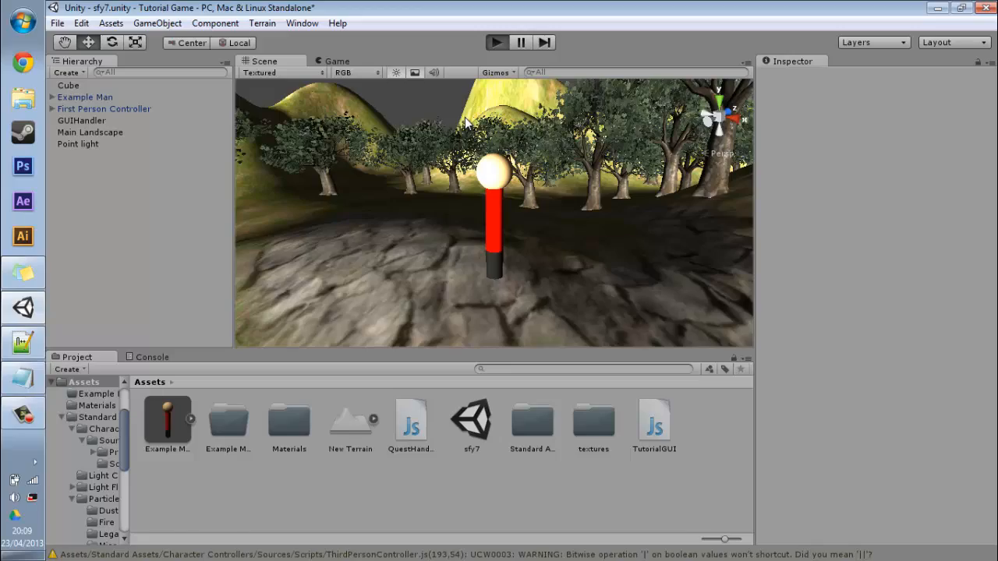
left_click(496, 42)
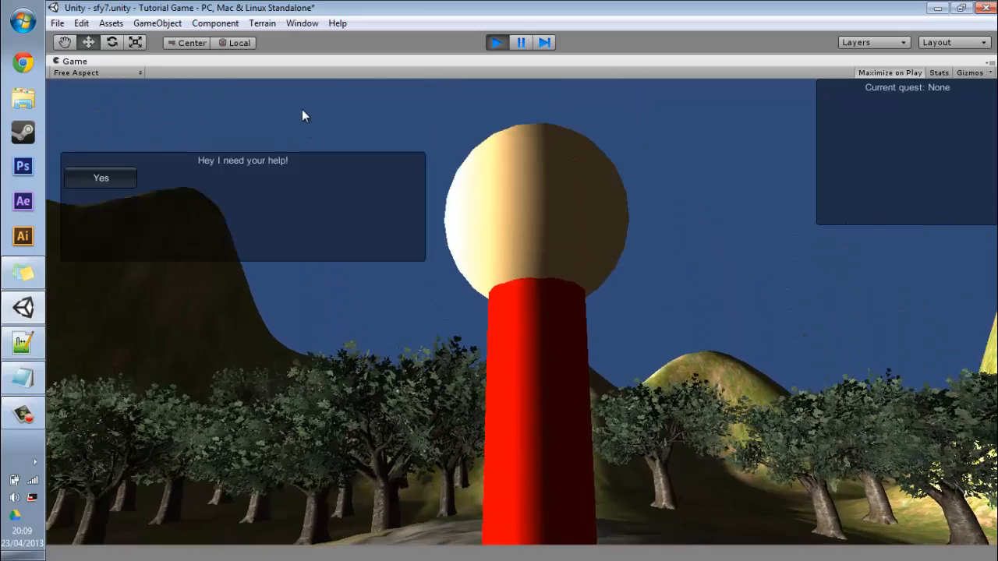
left_click(100, 178)
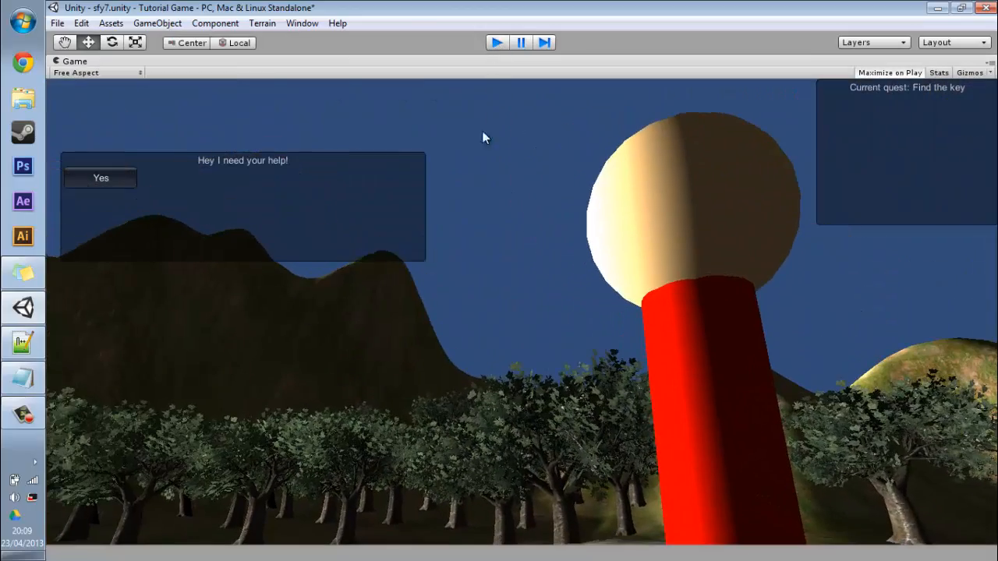
left_click(499, 42)
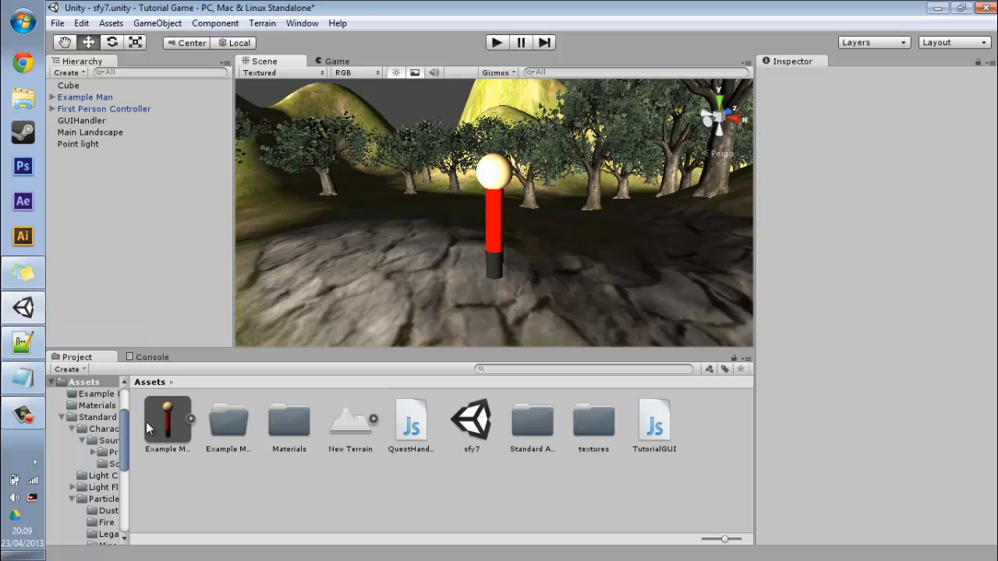